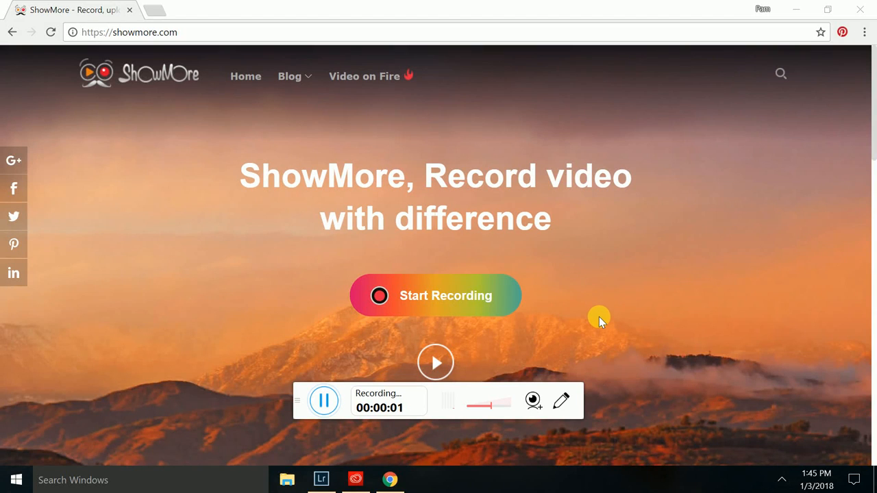
{"action": "mouse_move", "coordinate": [616, 301]}
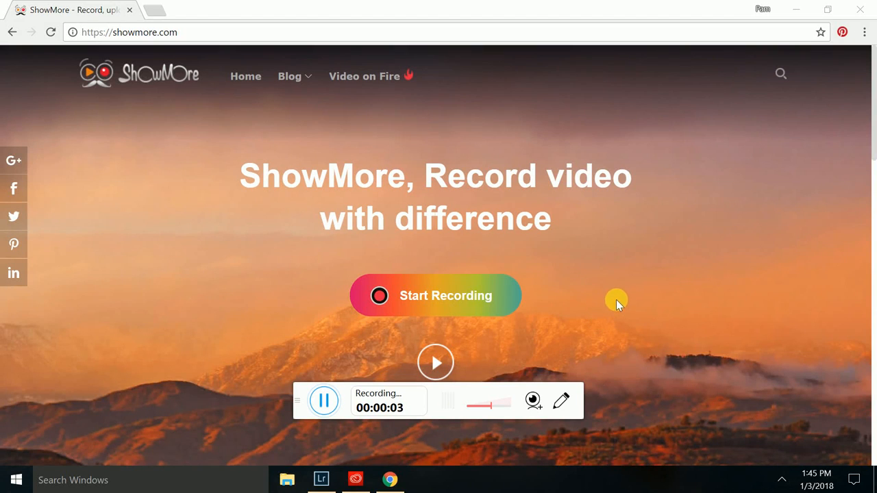
{"action": "mouse_move", "coordinate": [154, 178]}
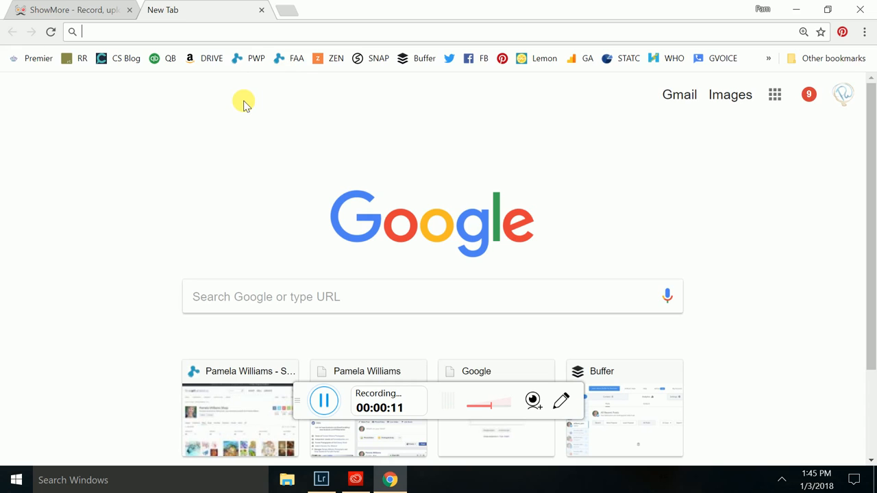
{"action": "mouse_move", "coordinate": [252, 104]}
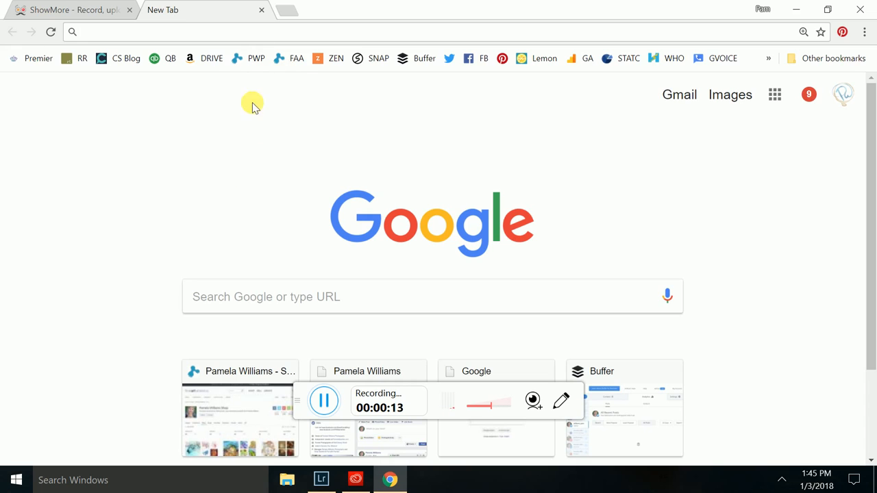
{"action": "mouse_move", "coordinate": [293, 58]}
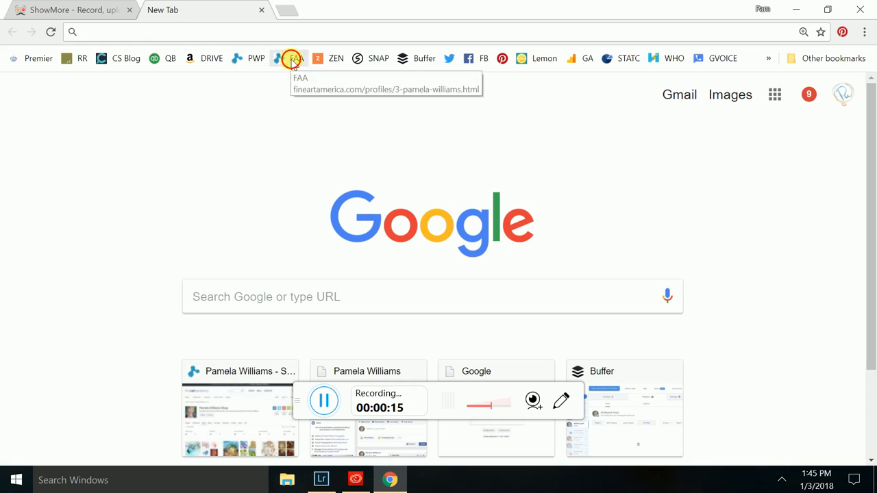
Step: From the artist's profile groups list, go to the Art District group's home page
{"action": "left_click", "coordinate": [291, 57]}
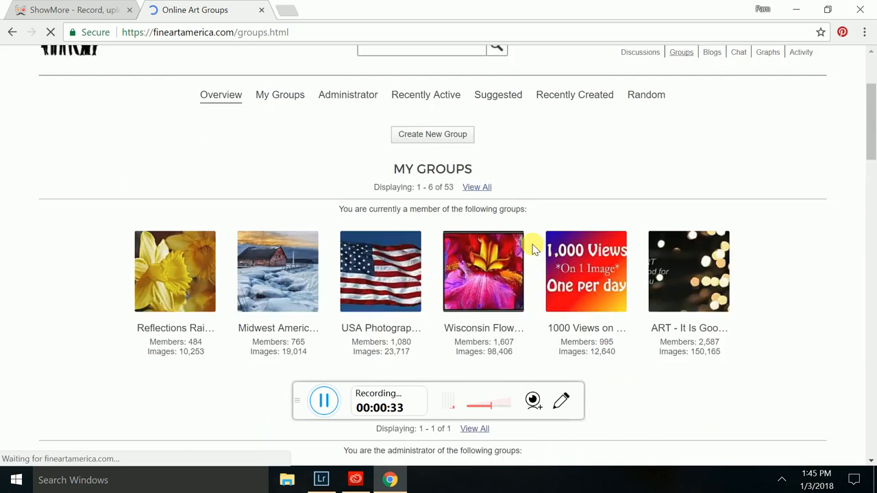
{"action": "scroll", "scroll_direction": "down", "scroll_amount": 3}
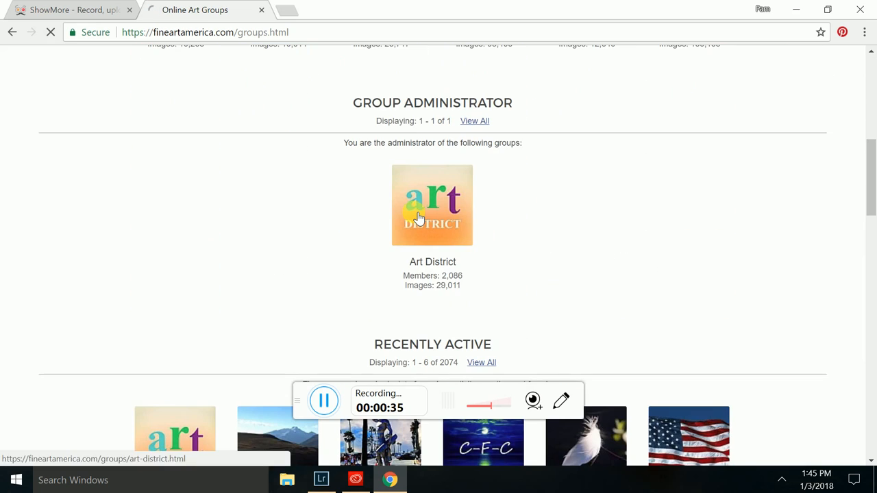
{"action": "left_click", "coordinate": [433, 205]}
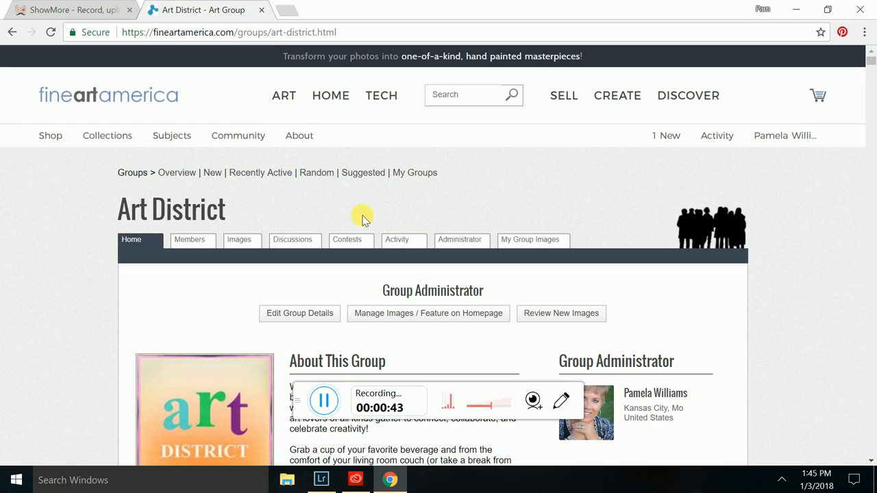
{"action": "mouse_move", "coordinate": [291, 238]}
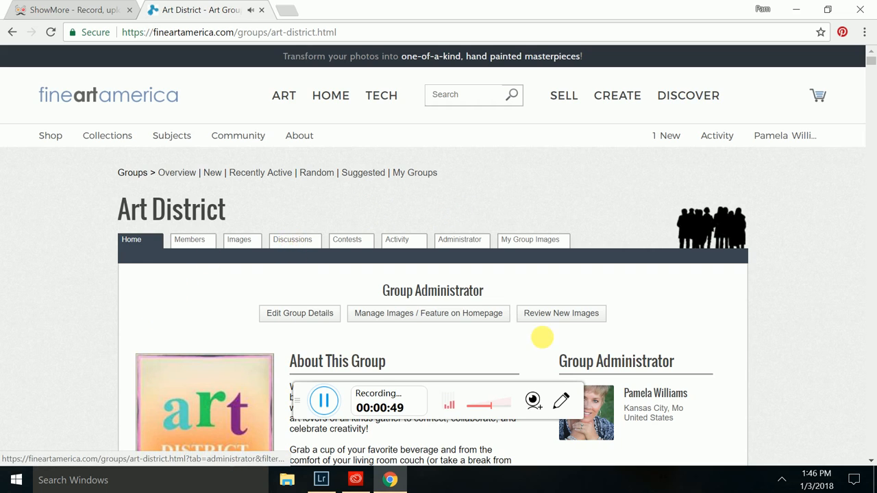
{"action": "scroll", "scroll_direction": "down", "scroll_amount": 3}
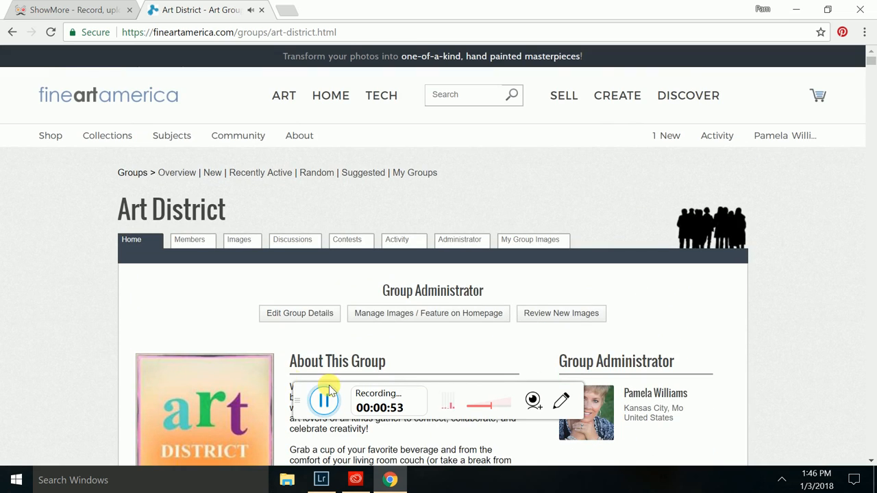
Step: From the group's Discussions list, open the '#3 Art District Promote Two' thread and browse its replies
{"action": "left_click", "coordinate": [292, 239]}
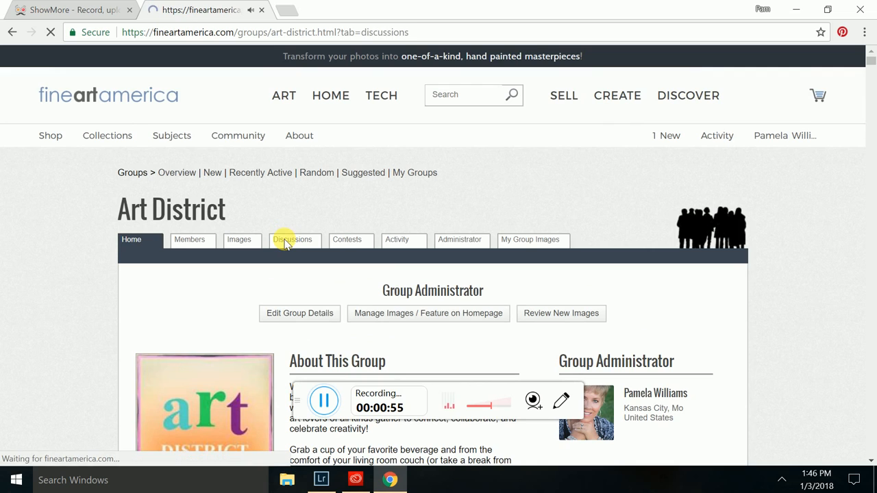
{"action": "left_click", "coordinate": [292, 239]}
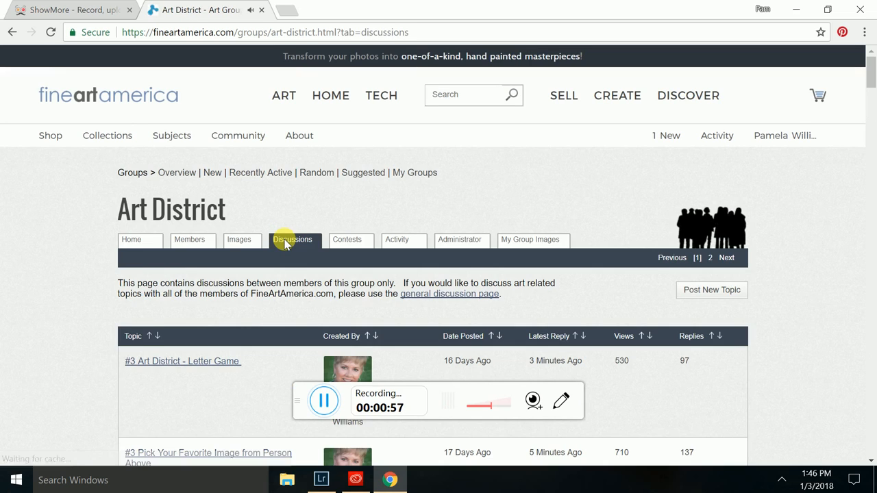
{"action": "mouse_move", "coordinate": [154, 233]}
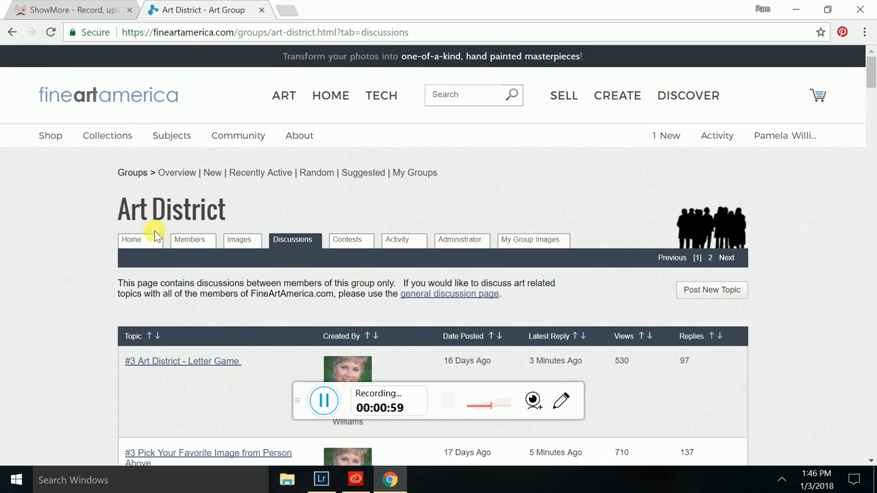
{"action": "scroll", "scroll_direction": "down", "scroll_amount": 3}
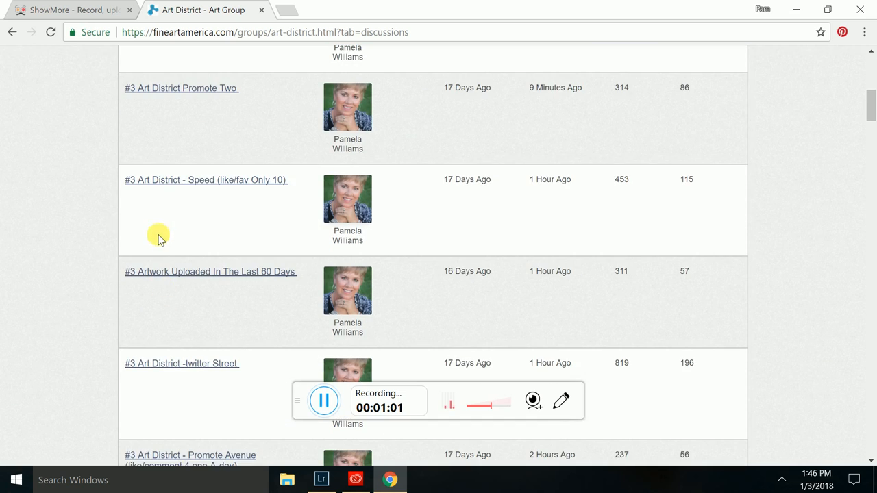
{"action": "scroll", "scroll_direction": "up", "scroll_amount": 3}
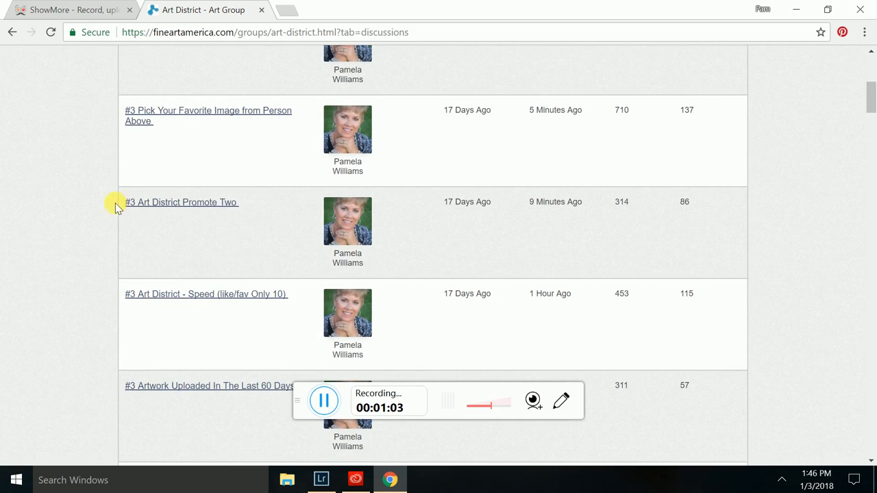
{"action": "mouse_move", "coordinate": [181, 202]}
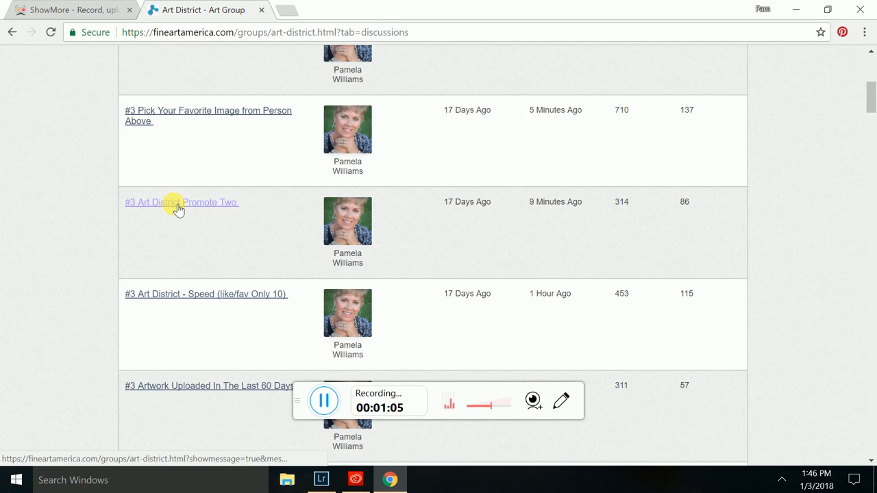
{"action": "left_click", "coordinate": [180, 202]}
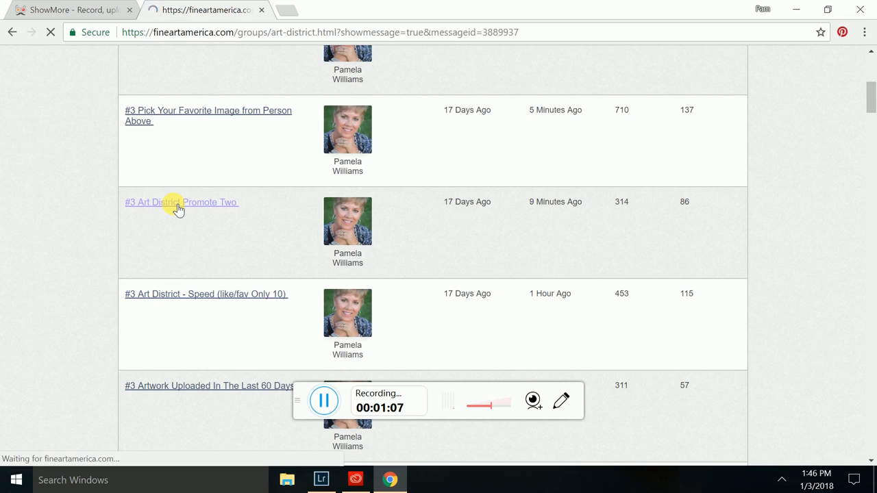
{"action": "left_click", "coordinate": [181, 203]}
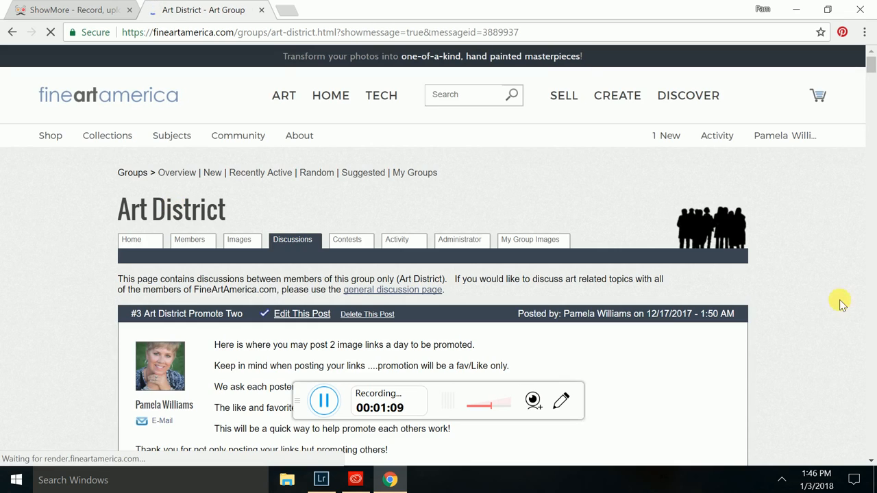
{"action": "scroll", "scroll_direction": "down", "scroll_amount": 3}
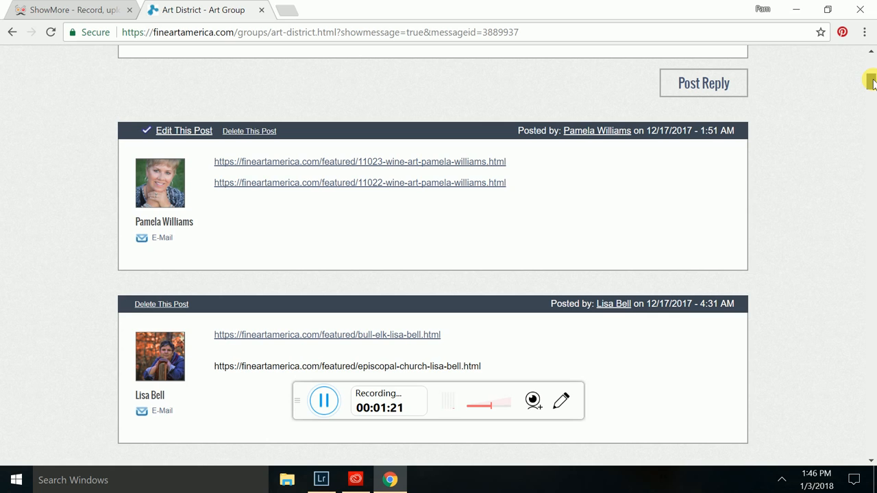
Step: Scroll down to the empty Post Reply message box at the bottom of the thread
{"action": "scroll", "scroll_direction": "down", "scroll_amount": 3}
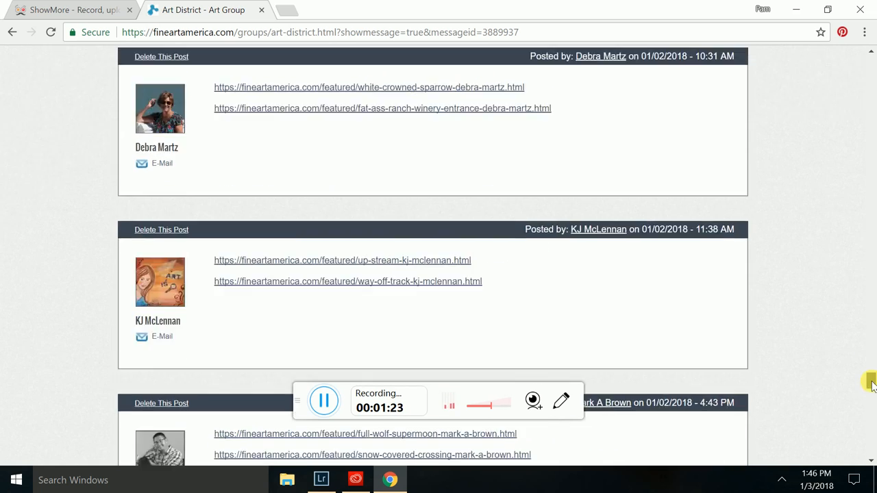
{"action": "scroll", "scroll_direction": "down", "scroll_amount": 3}
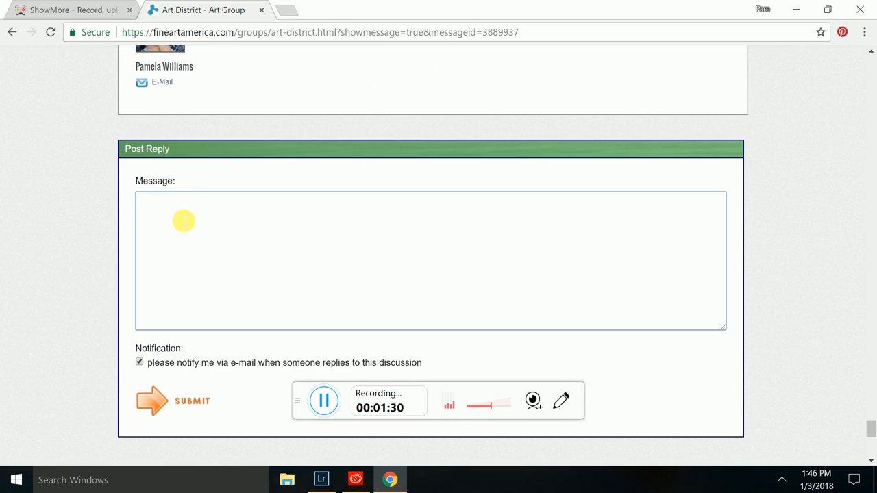
{"action": "mouse_move", "coordinate": [213, 12]}
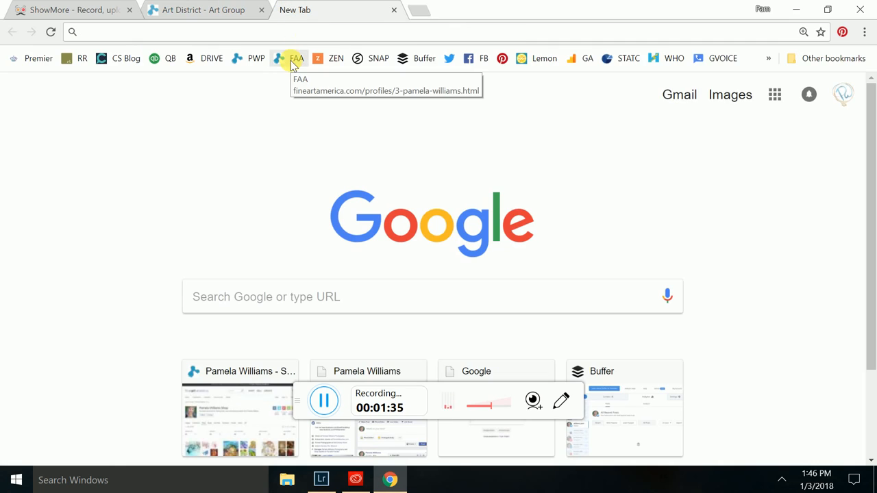
Step: From the artist's profile, load Pamela Williams's image gallery and scroll to the thumbnail grid
{"action": "left_click", "coordinate": [296, 57]}
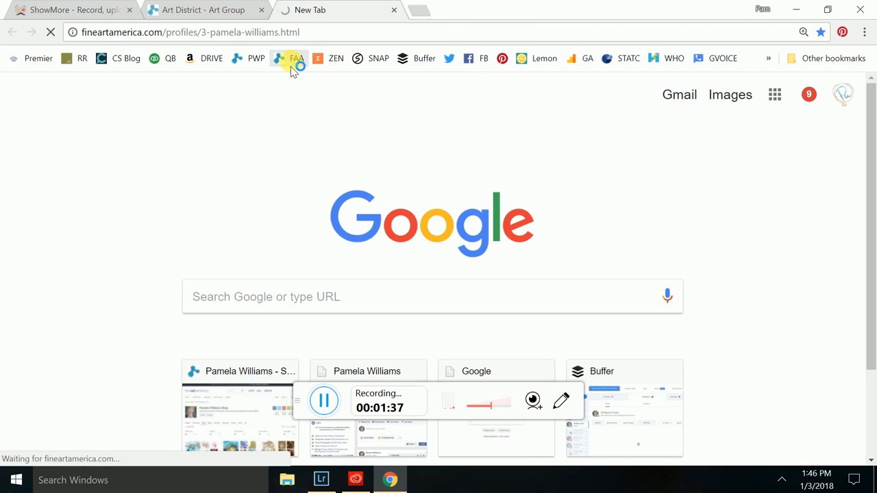
{"action": "left_click", "coordinate": [296, 58]}
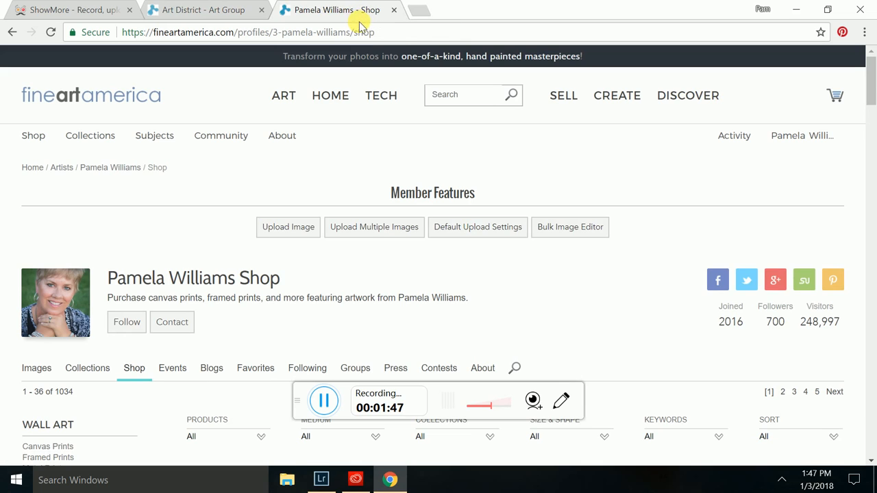
{"action": "mouse_move", "coordinate": [650, 189]}
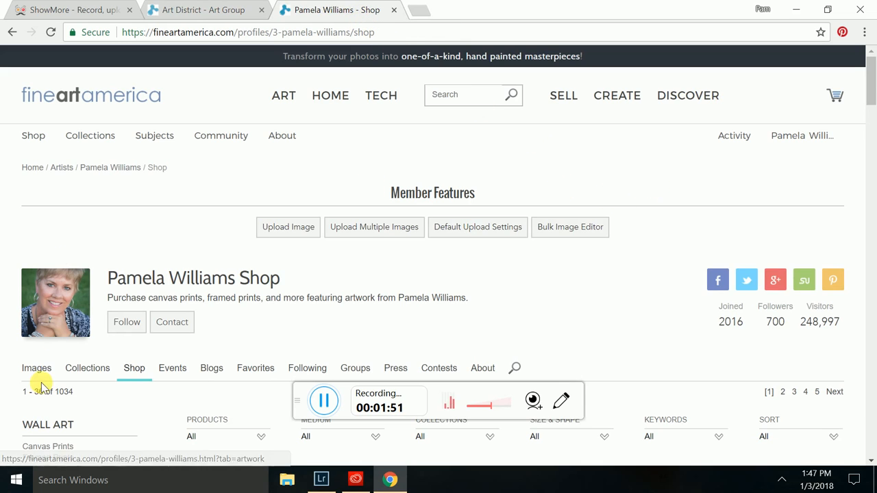
{"action": "scroll", "scroll_direction": "down", "scroll_amount": 3}
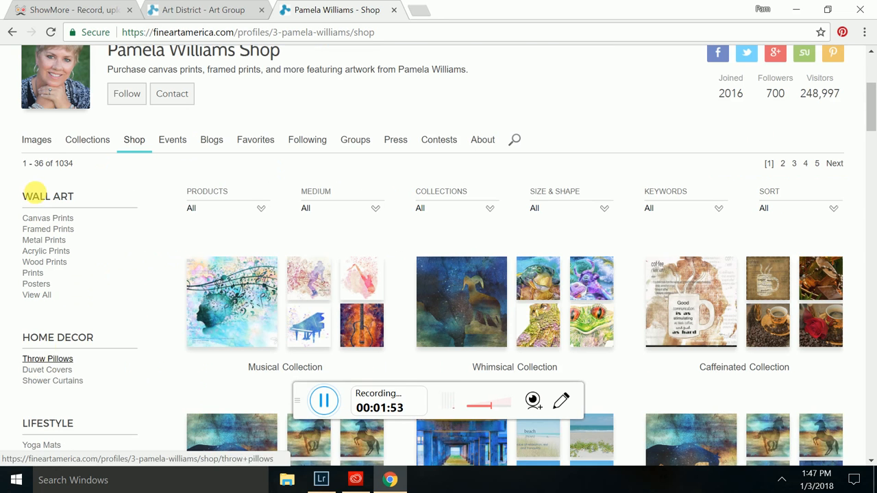
{"action": "left_click", "coordinate": [36, 139]}
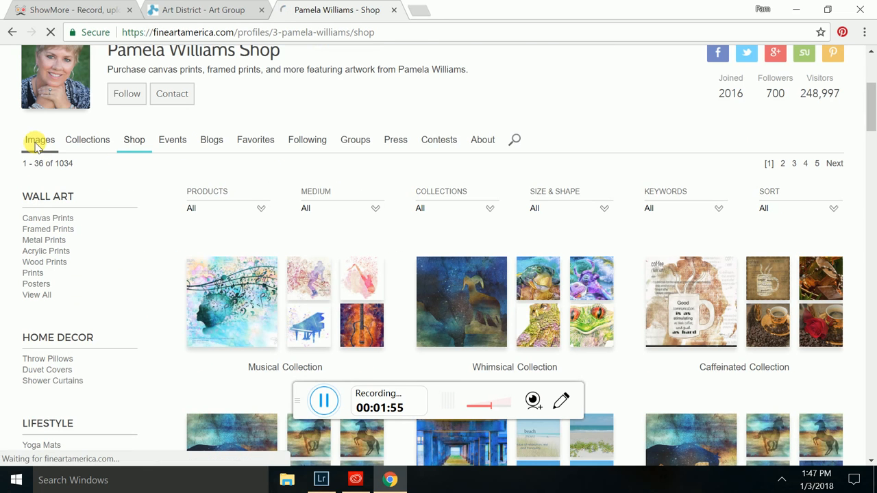
{"action": "left_click", "coordinate": [39, 140]}
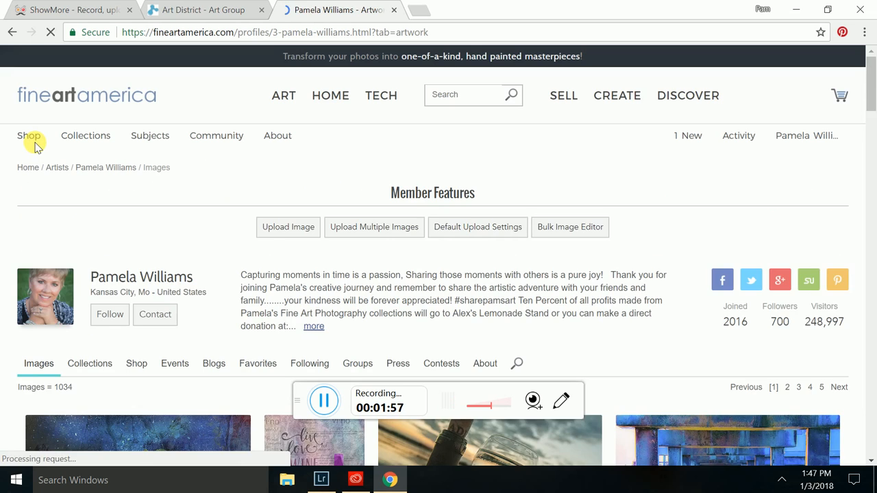
{"action": "scroll", "scroll_direction": "down", "scroll_amount": 3}
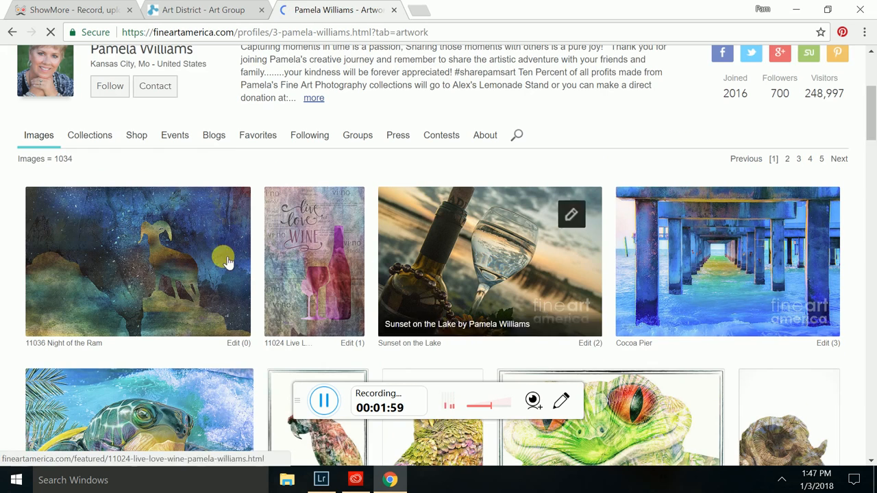
{"action": "mouse_move", "coordinate": [91, 362]}
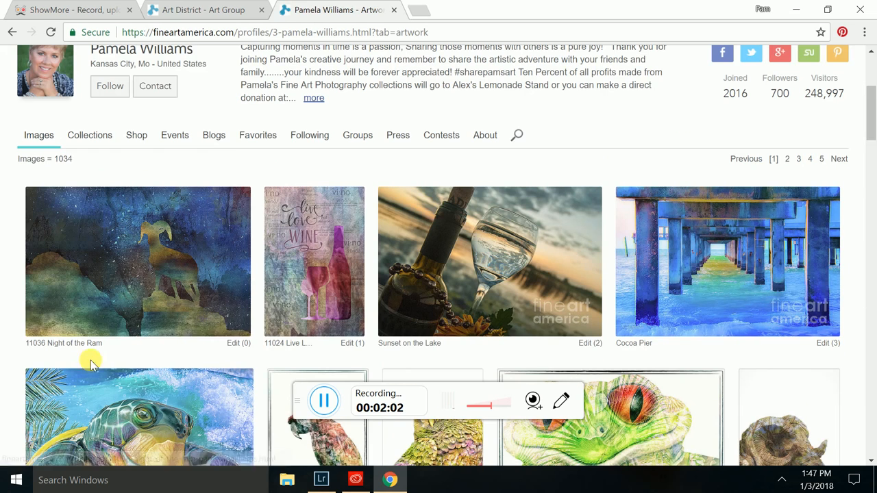
{"action": "scroll", "scroll_direction": "down", "scroll_amount": 3}
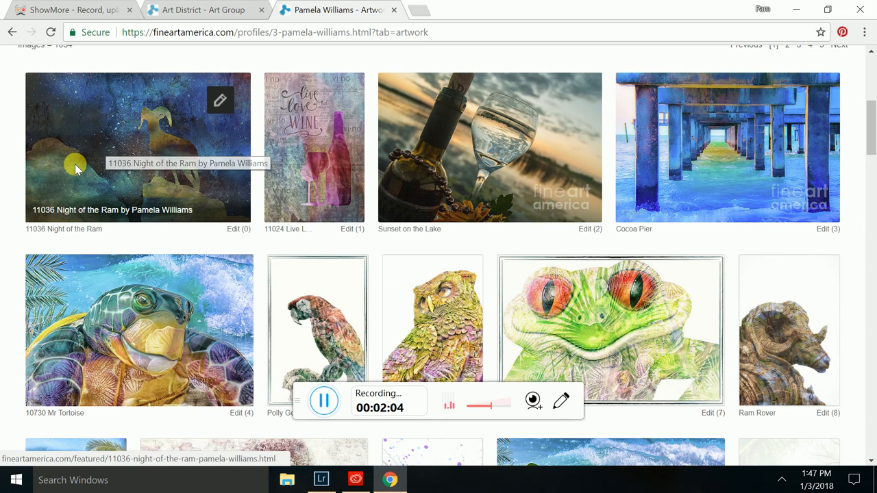
Step: Go to the 11036 Night Of The Ram artwork page and copy its URL from the address bar
{"action": "left_click", "coordinate": [137, 147]}
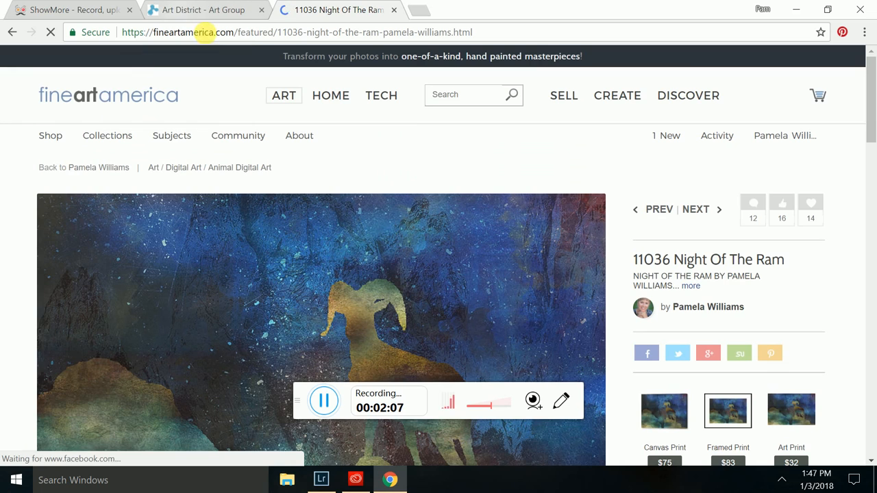
{"action": "left_click", "coordinate": [298, 33]}
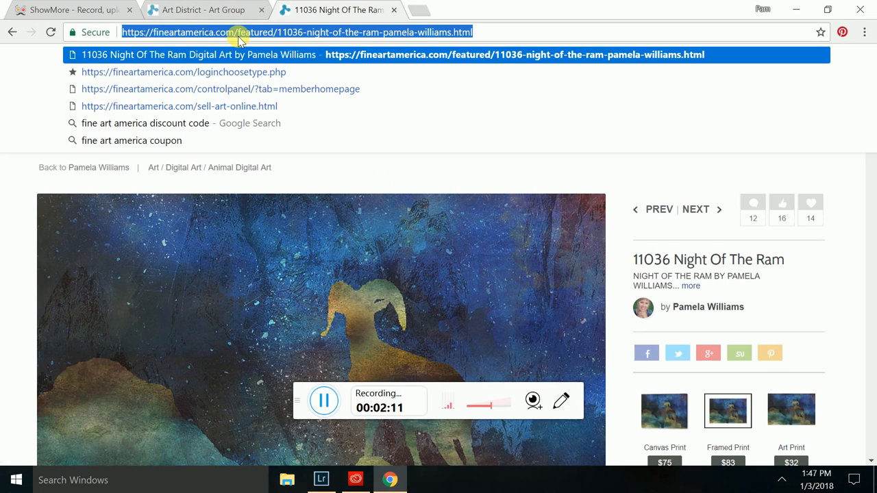
{"action": "right_click", "coordinate": [240, 33]}
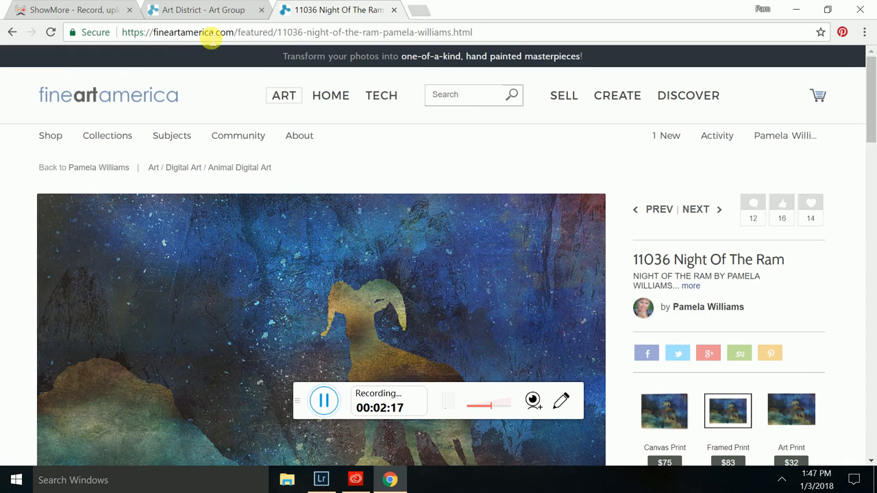
{"action": "left_click", "coordinate": [294, 33]}
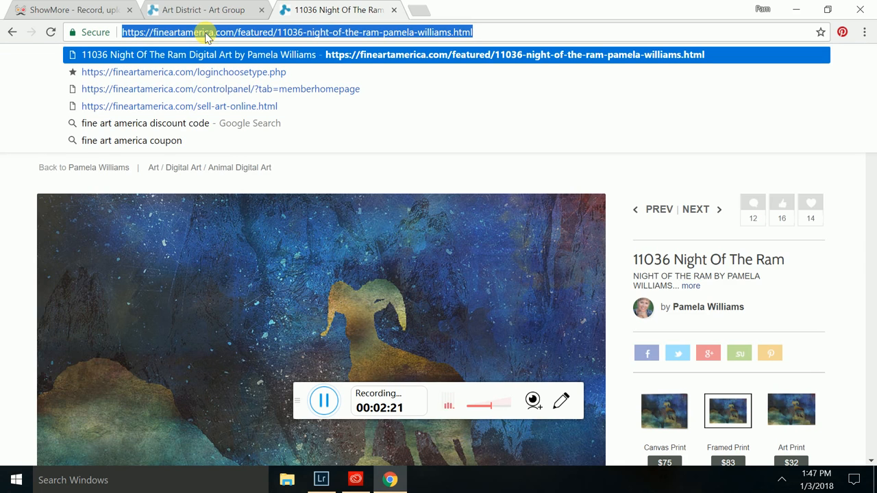
{"action": "right_click", "coordinate": [206, 33]}
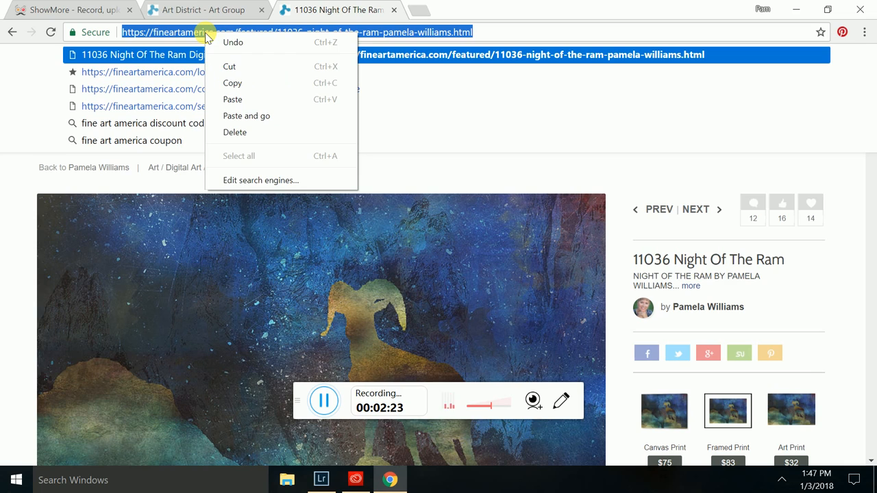
{"action": "mouse_move", "coordinate": [233, 84]}
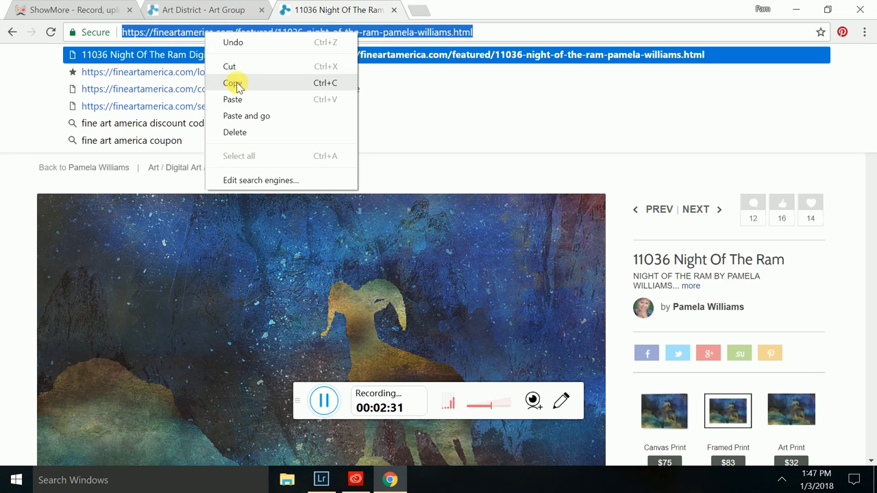
{"action": "left_click", "coordinate": [232, 82]}
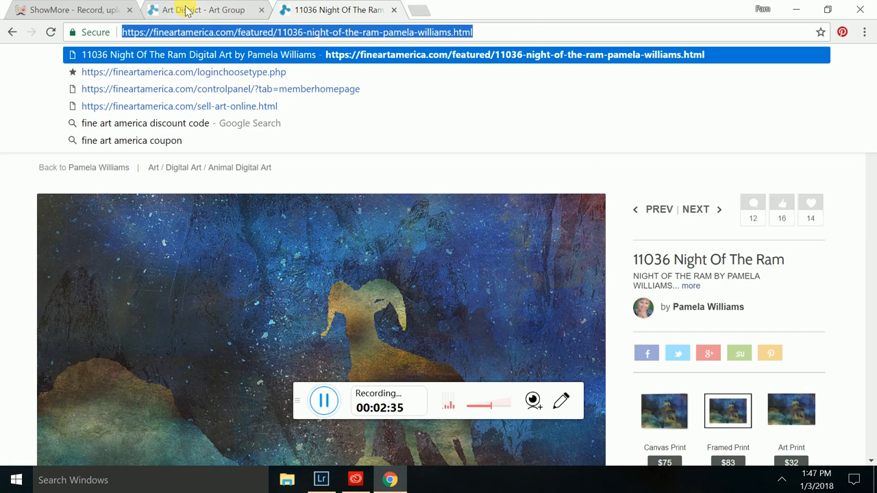
{"action": "mouse_move", "coordinate": [184, 9]}
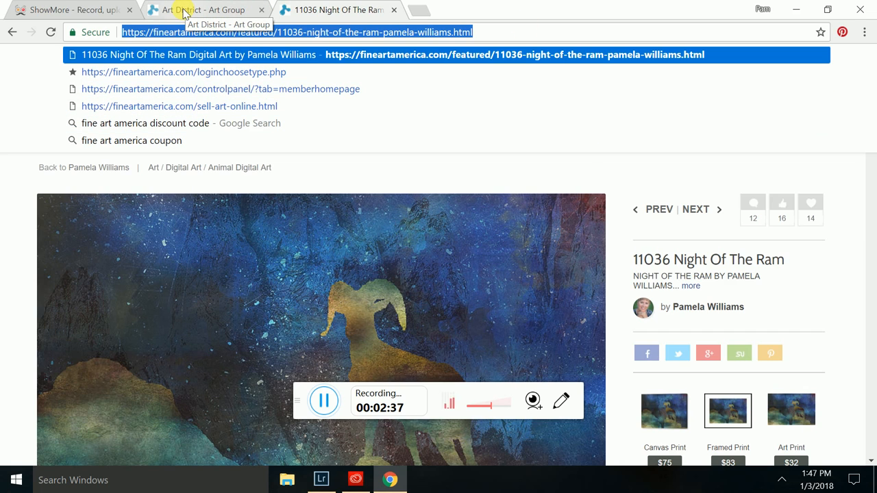
Step: Back in the Art District thread, paste the Night of the Ram URL into the reply message box
{"action": "left_click", "coordinate": [206, 10]}
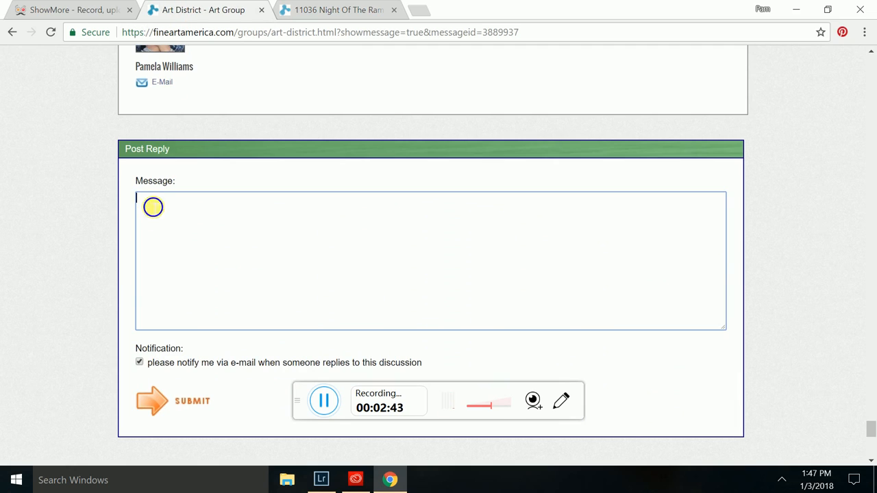
{"action": "right_click", "coordinate": [151, 206]}
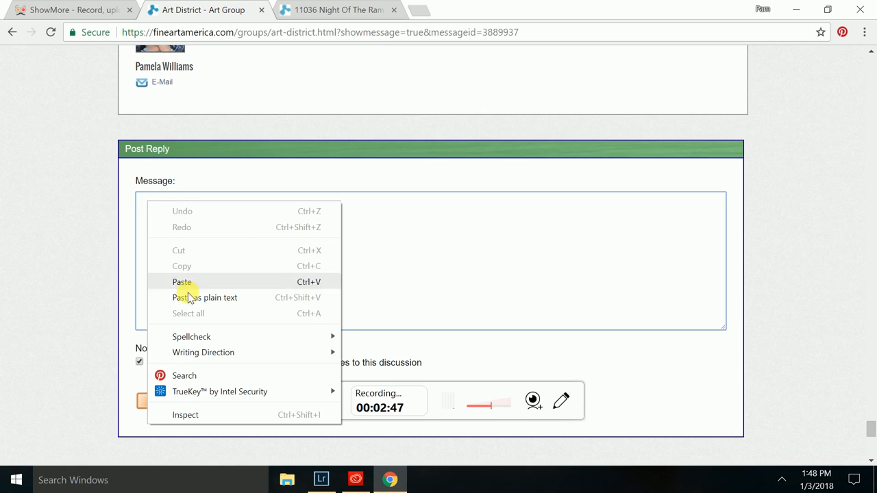
{"action": "mouse_move", "coordinate": [182, 282]}
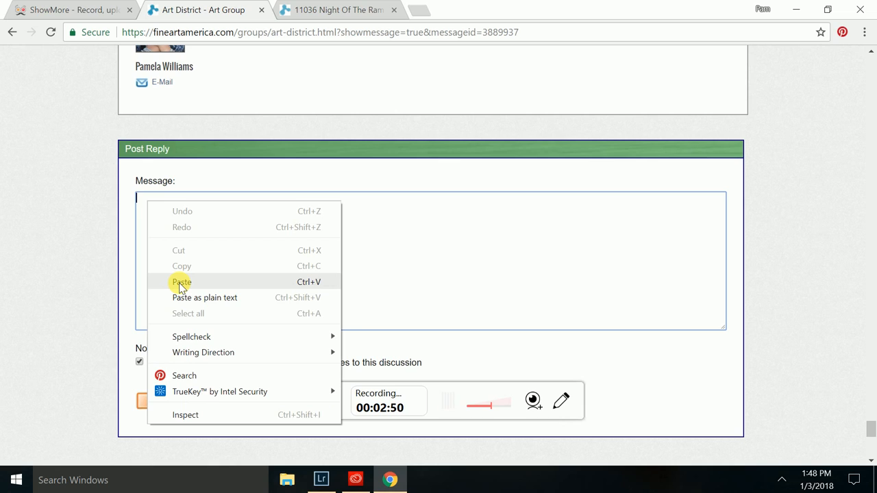
{"action": "left_click", "coordinate": [181, 282]}
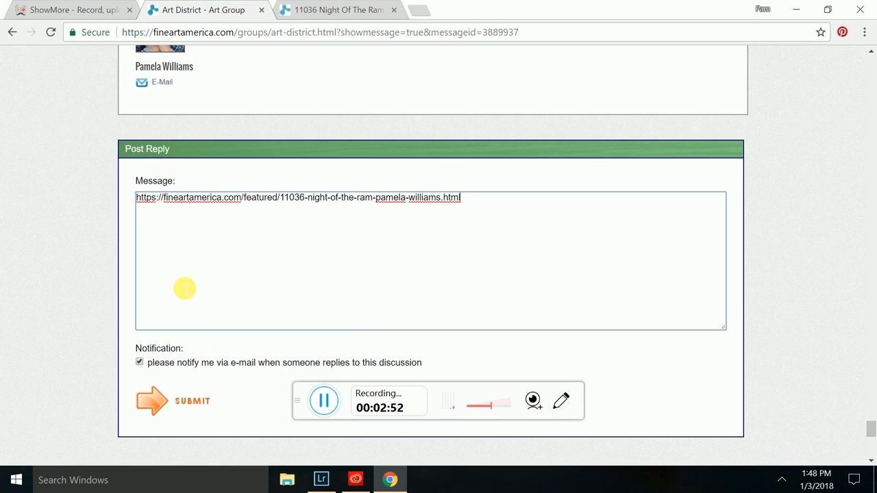
{"action": "mouse_move", "coordinate": [482, 206]}
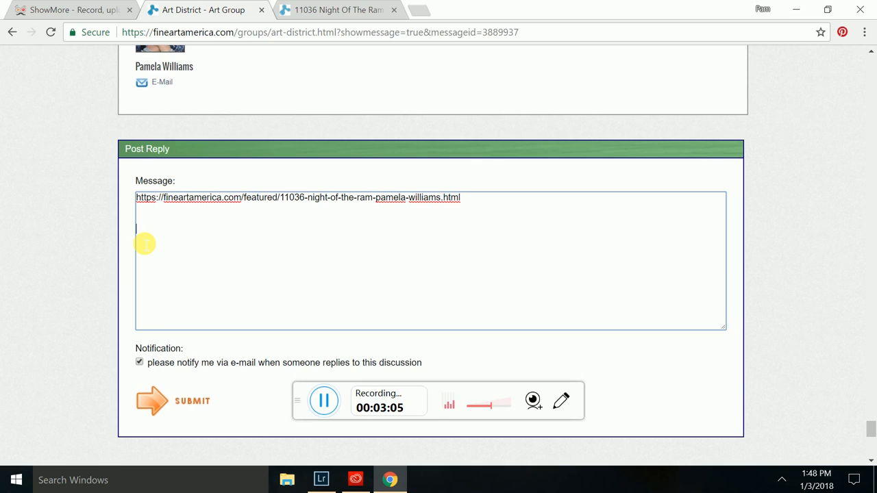
{"action": "mouse_move", "coordinate": [340, 9]}
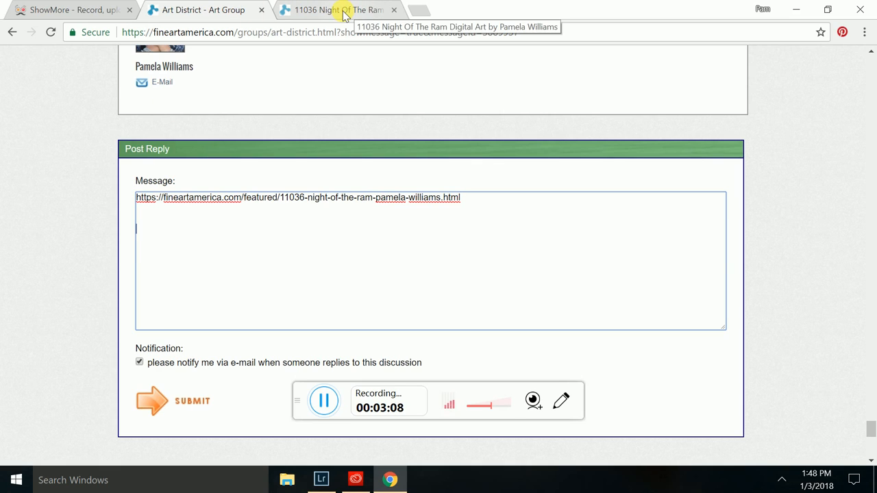
Step: Go back from Night of the Ram to the gallery and load the 10962 Sea Turtle artwork page
{"action": "left_click", "coordinate": [335, 10]}
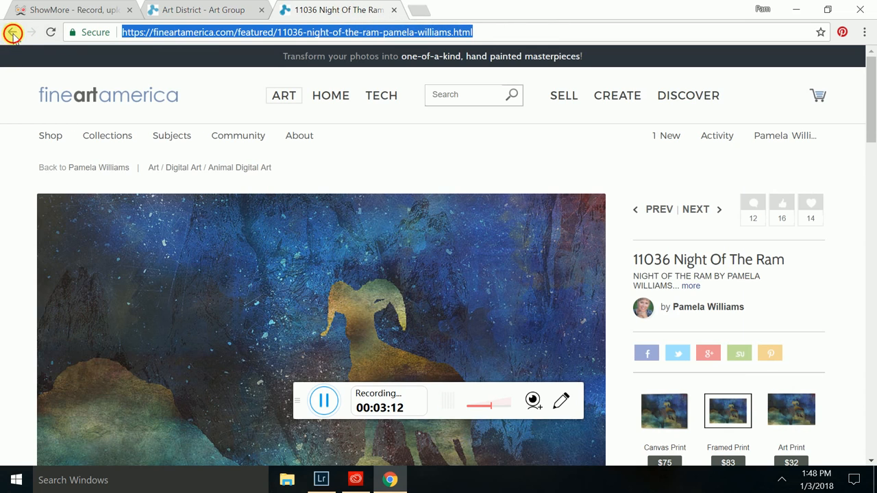
{"action": "left_click", "coordinate": [12, 33]}
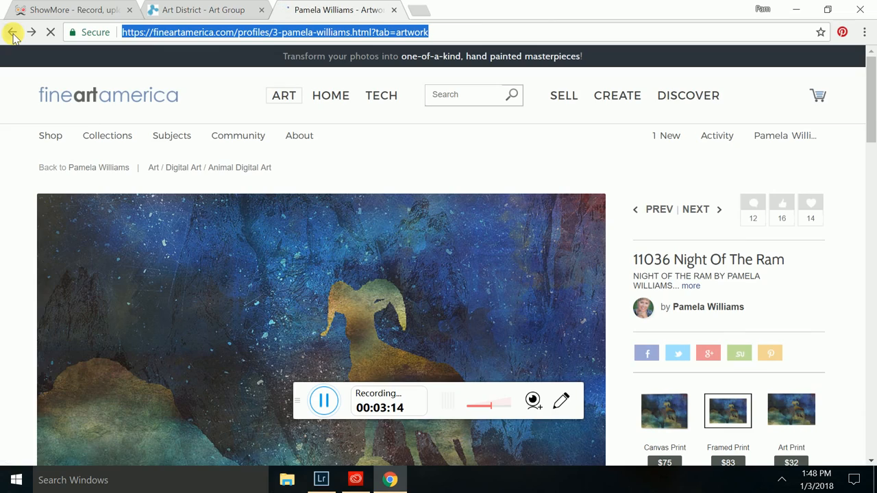
{"action": "left_click", "coordinate": [11, 33]}
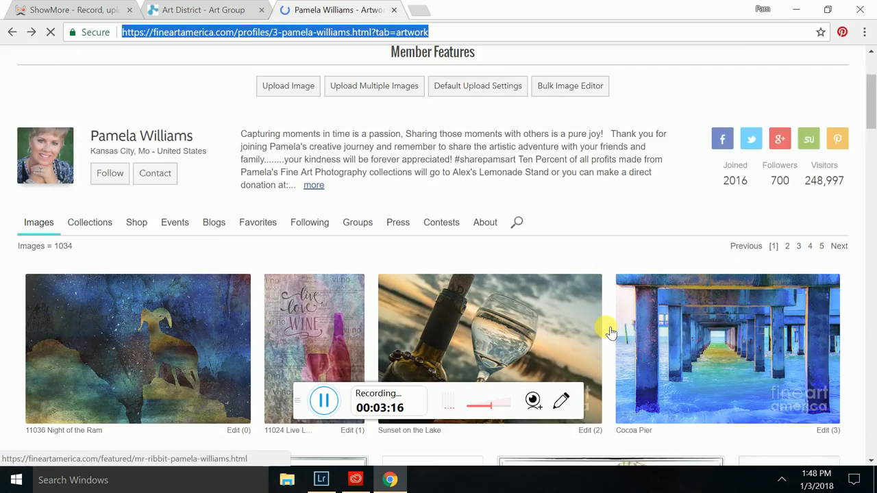
{"action": "scroll", "scroll_direction": "down", "scroll_amount": 3}
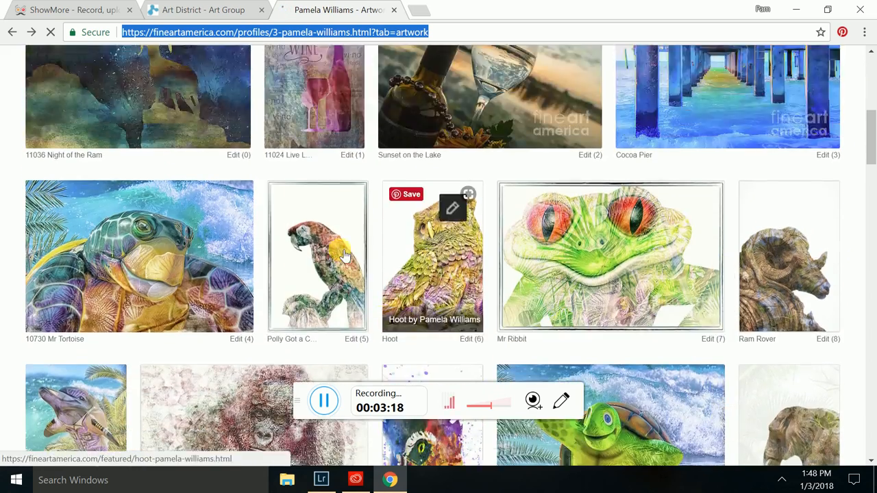
{"action": "scroll", "scroll_direction": "down", "scroll_amount": 3}
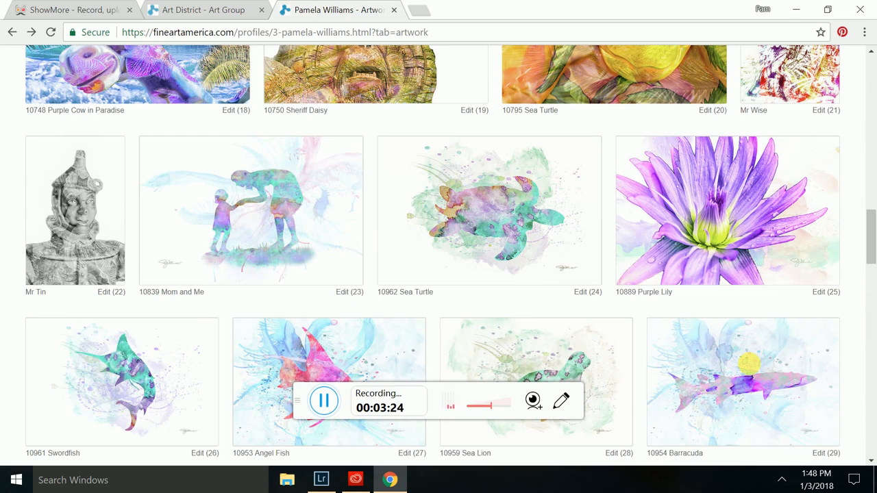
{"action": "mouse_move", "coordinate": [487, 211]}
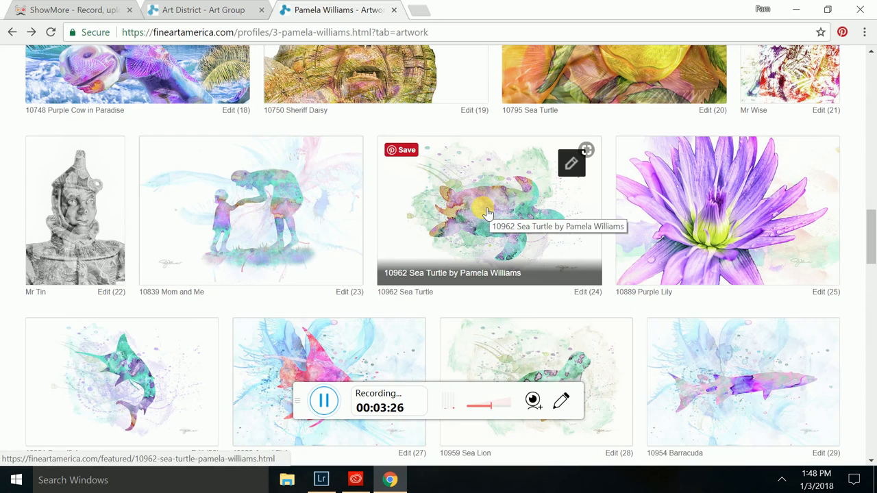
{"action": "left_click", "coordinate": [486, 212]}
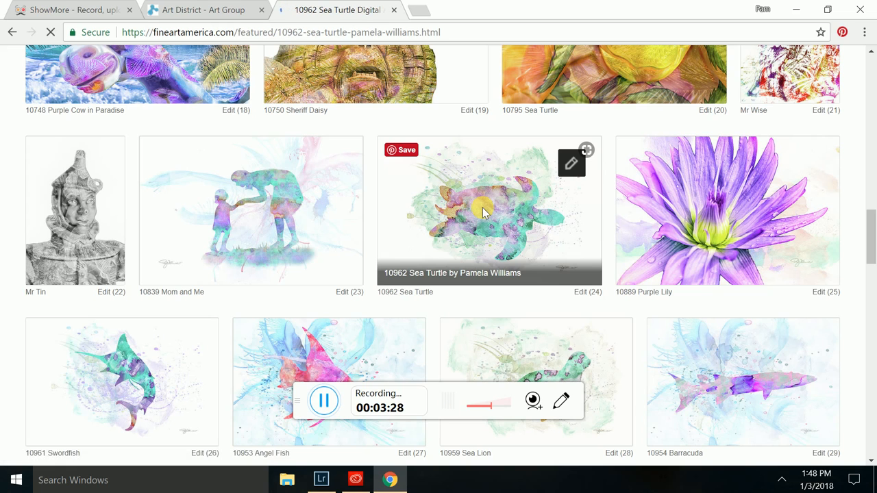
{"action": "left_click", "coordinate": [489, 211]}
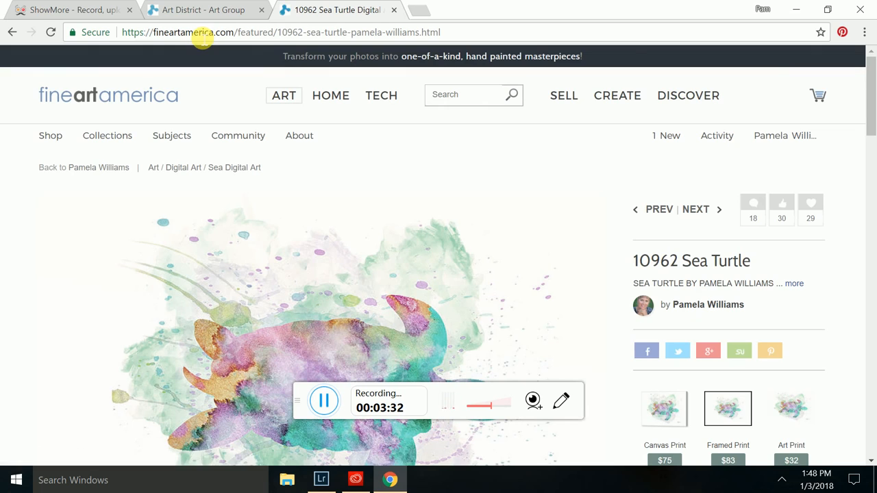
Step: Select the Sea Turtle page URL in the address bar and bring up its copy options
{"action": "left_click", "coordinate": [281, 33]}
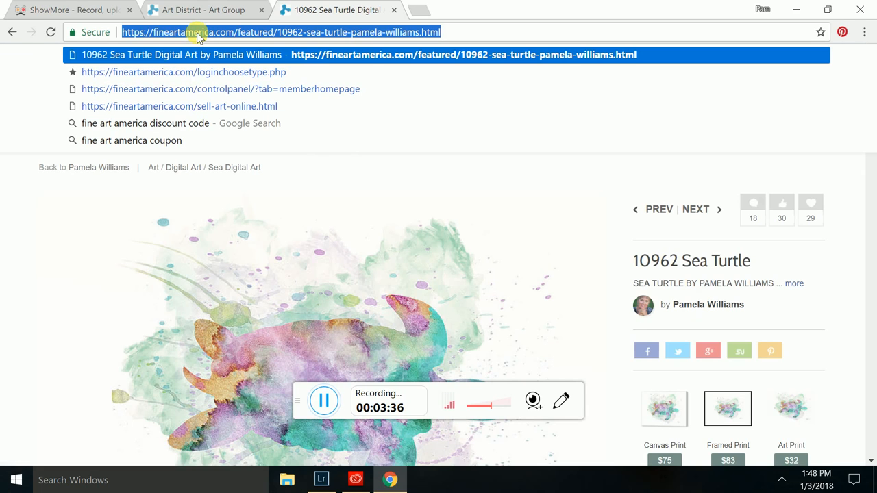
{"action": "right_click", "coordinate": [198, 33]}
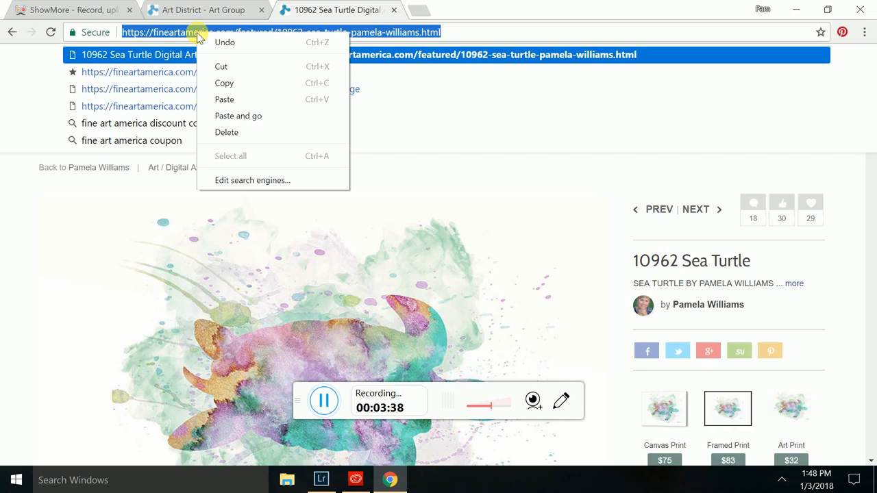
{"action": "mouse_move", "coordinate": [236, 99]}
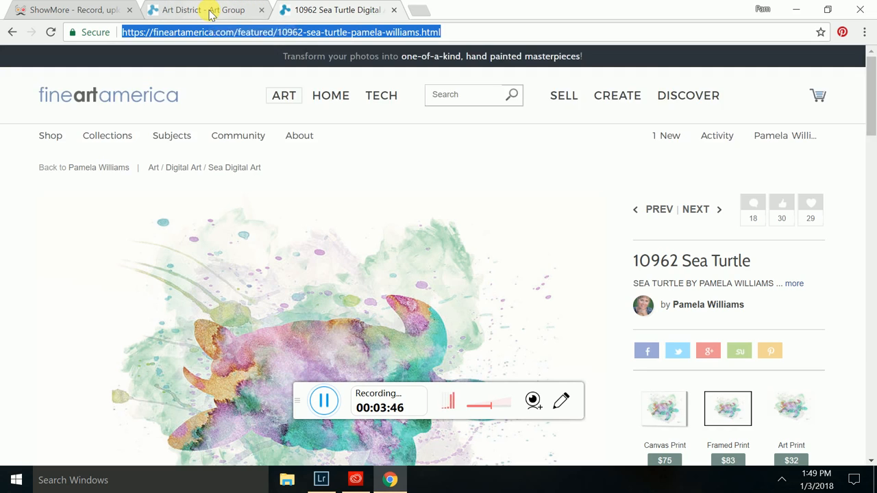
Step: In the Art District reply, paste the Sea Turtle URL on the line below the Night of the Ram link
{"action": "left_click", "coordinate": [199, 9]}
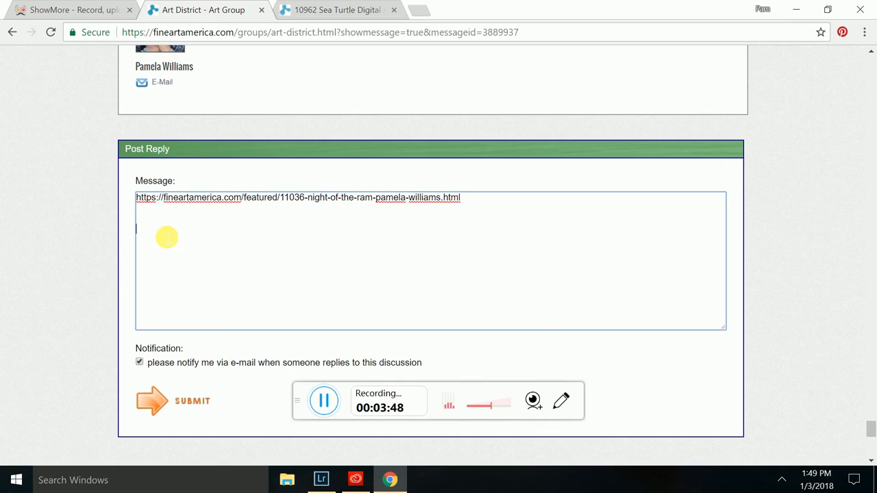
{"action": "mouse_move", "coordinate": [159, 238]}
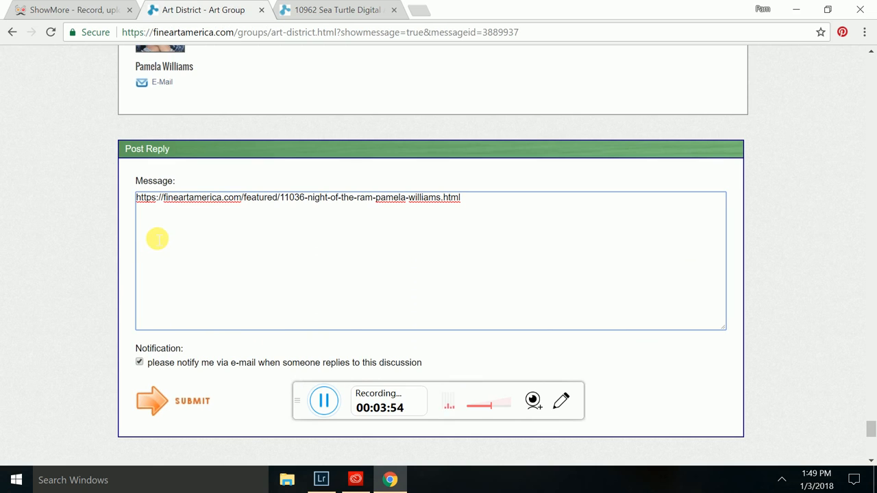
{"action": "right_click", "coordinate": [158, 239]}
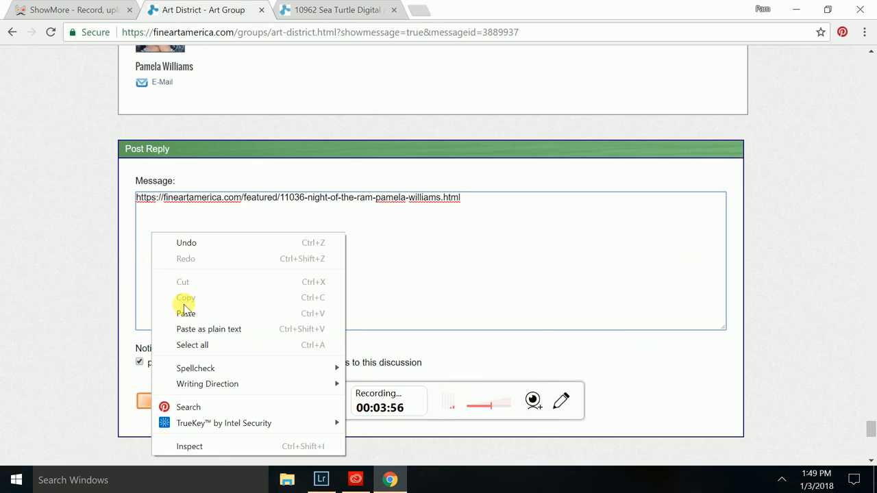
{"action": "left_click", "coordinate": [187, 312]}
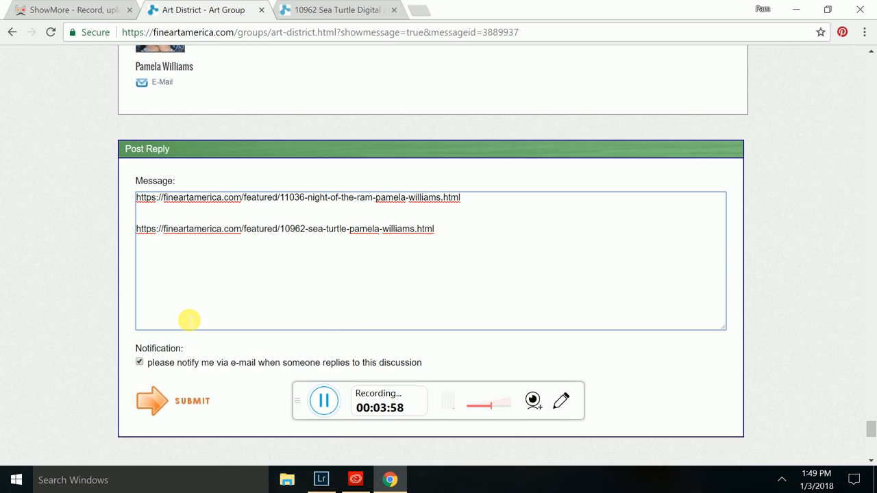
{"action": "mouse_move", "coordinate": [660, 253]}
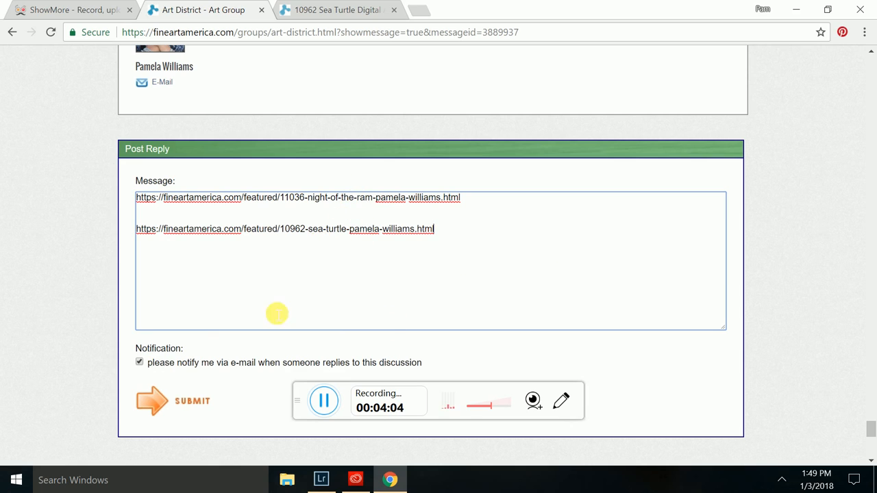
{"action": "mouse_move", "coordinate": [150, 274]}
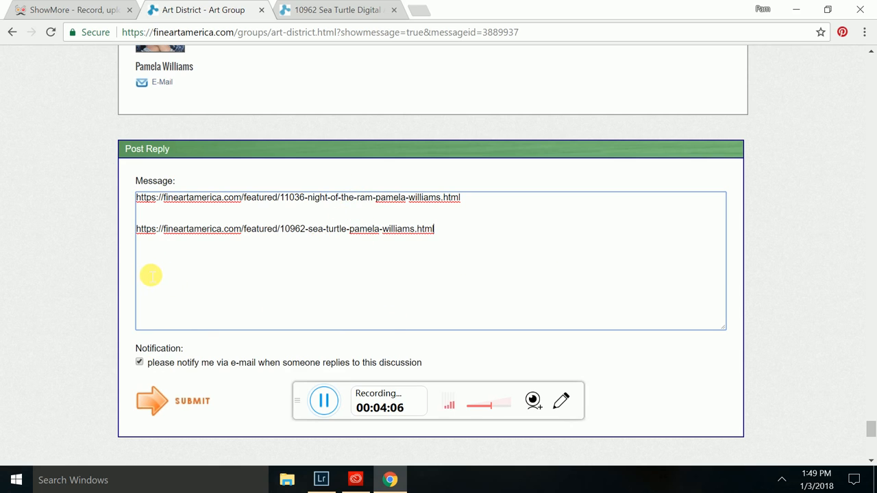
{"action": "mouse_move", "coordinate": [236, 323]}
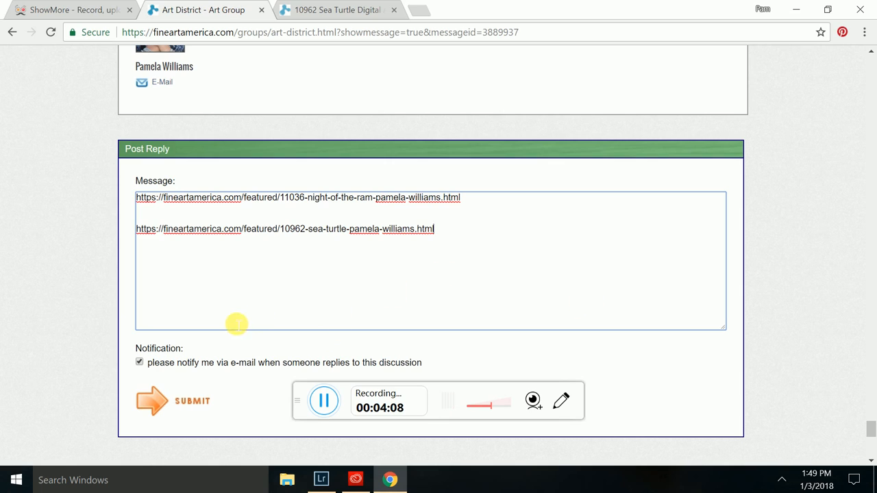
{"action": "mouse_move", "coordinate": [469, 197]}
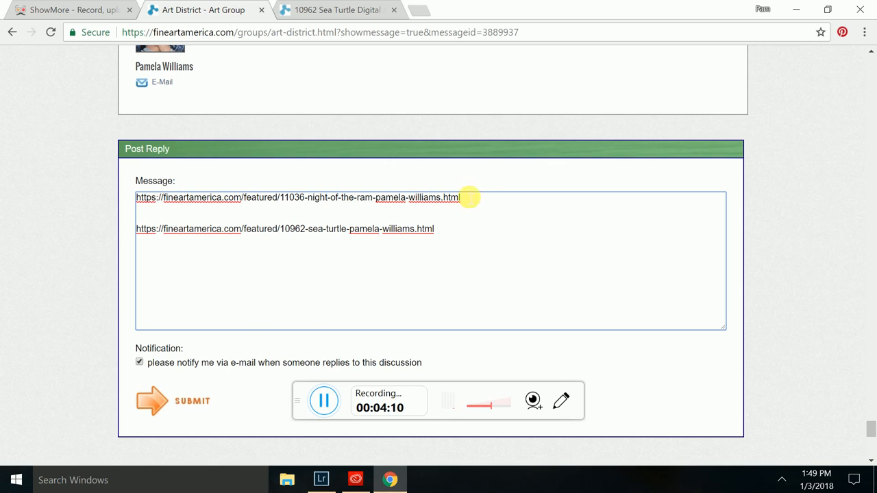
{"action": "mouse_move", "coordinate": [485, 181]}
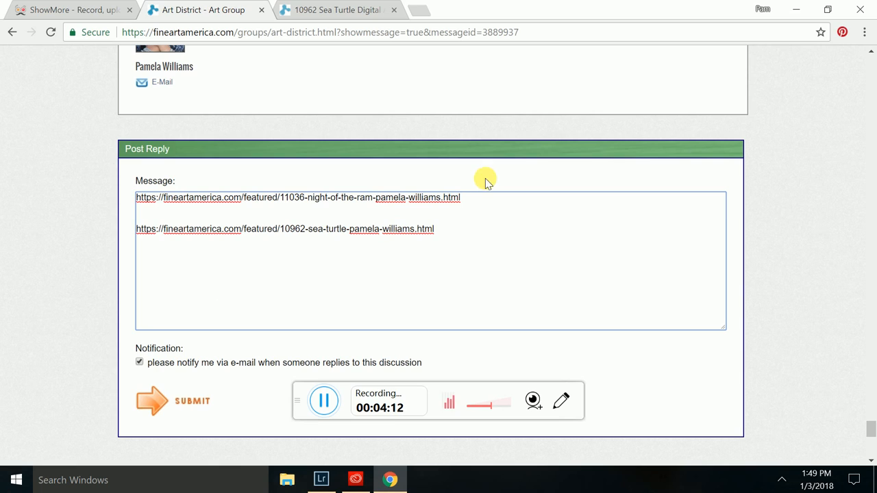
{"action": "mouse_move", "coordinate": [485, 236]}
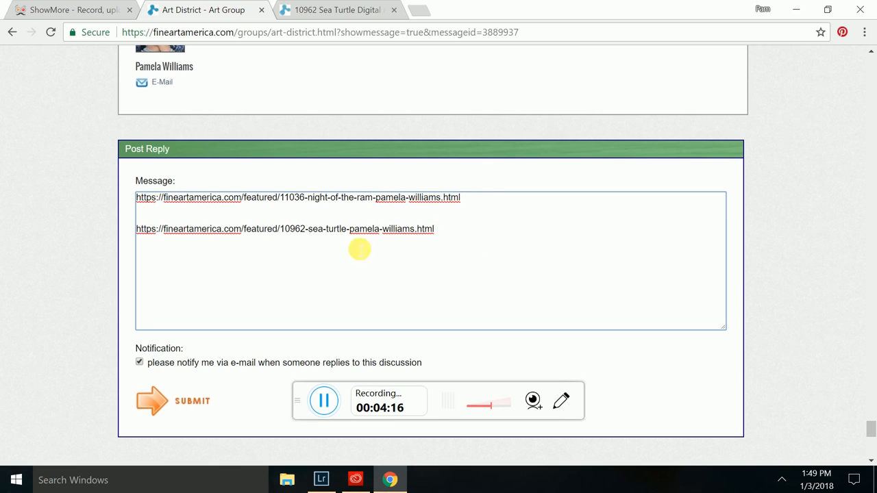
{"action": "mouse_move", "coordinate": [139, 362]}
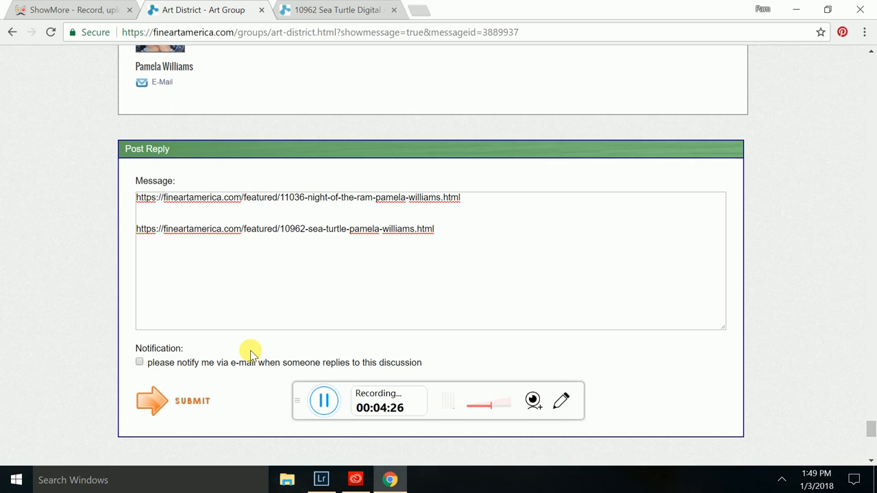
{"action": "mouse_move", "coordinate": [567, 272]}
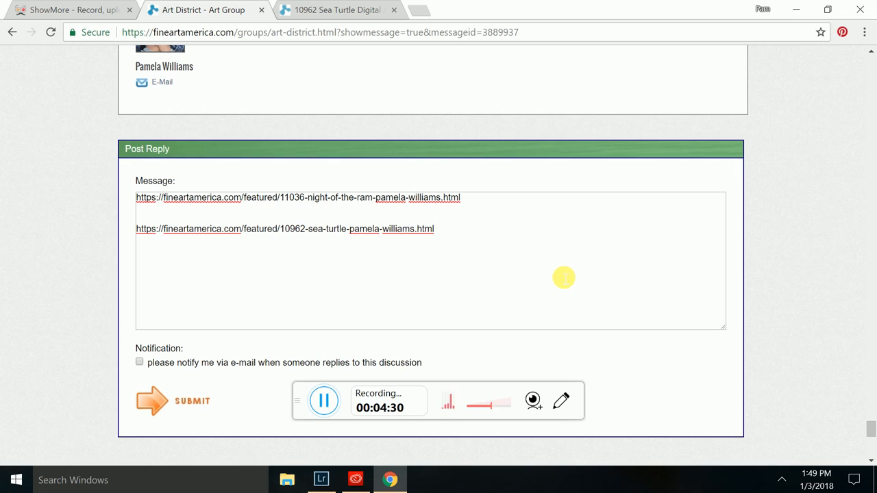
{"action": "mouse_move", "coordinate": [144, 370]}
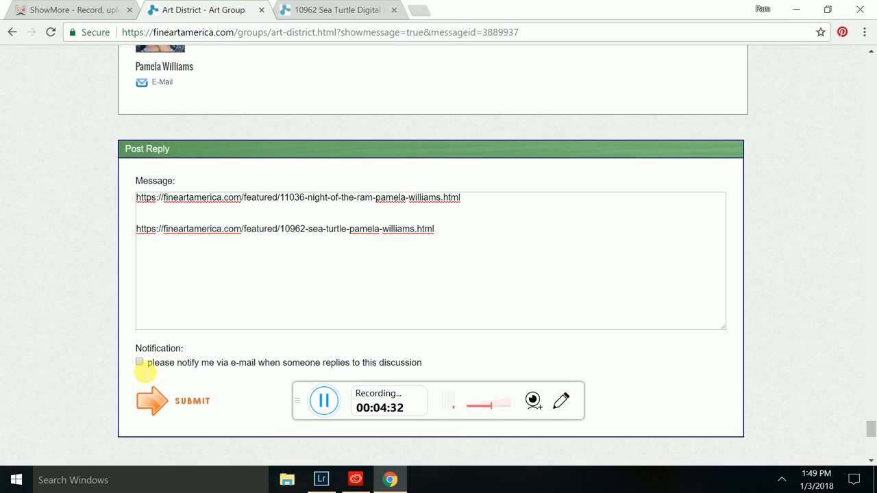
{"action": "mouse_move", "coordinate": [11, 400]}
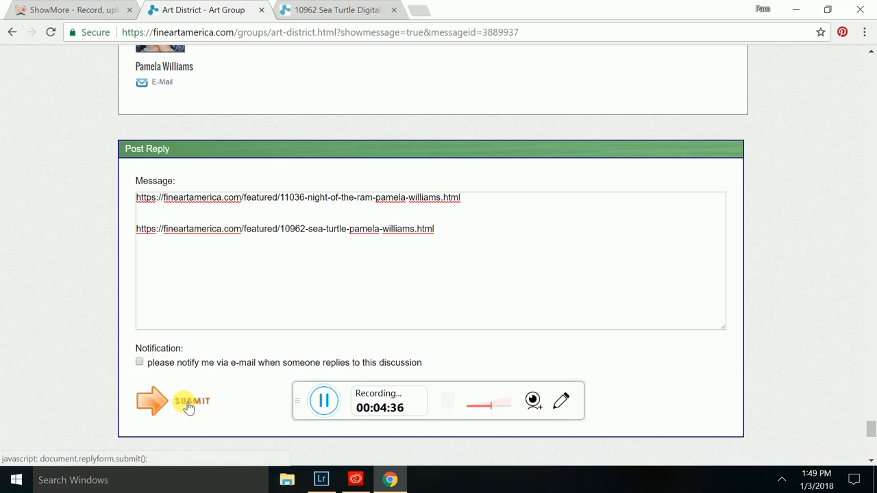
Step: Submit the reply and view the new post with both artwork links in the discussion
{"action": "left_click", "coordinate": [191, 400]}
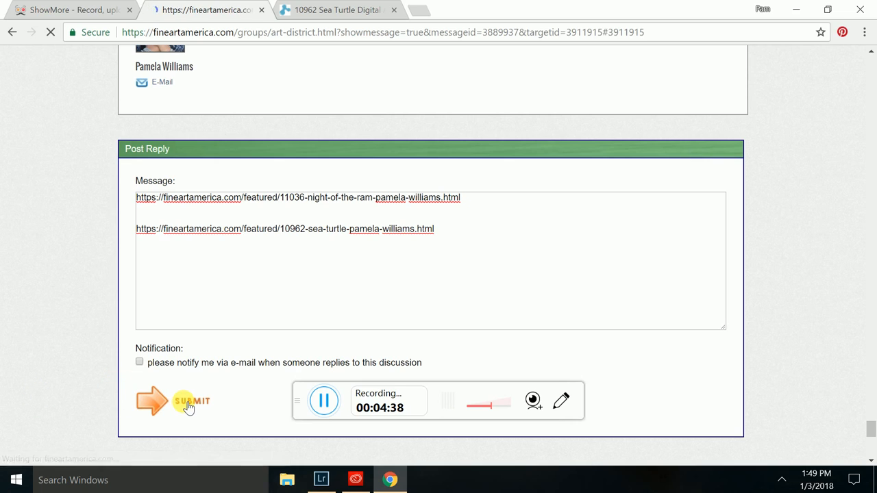
{"action": "left_click", "coordinate": [192, 400]}
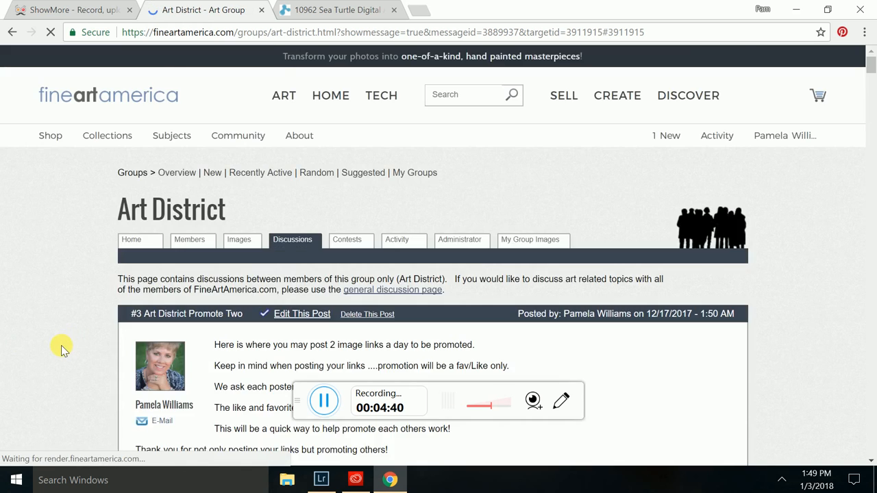
{"action": "scroll", "scroll_direction": "down", "scroll_amount": 3}
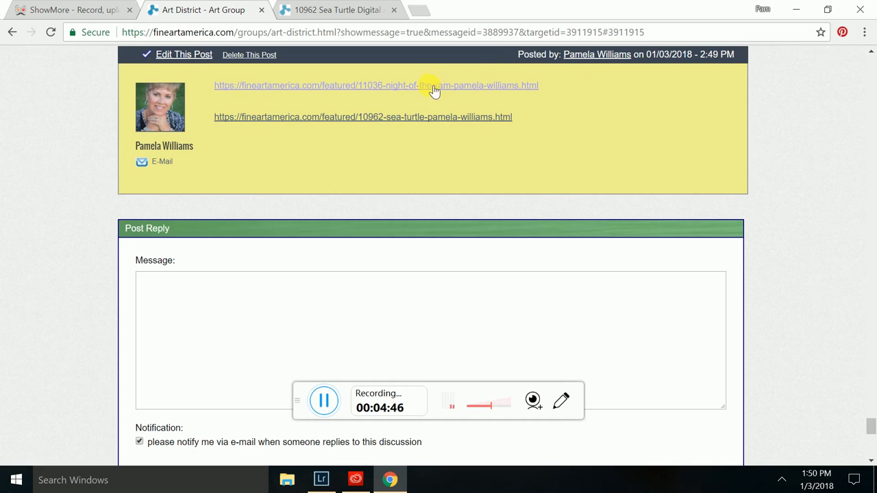
{"action": "mouse_move", "coordinate": [545, 93]}
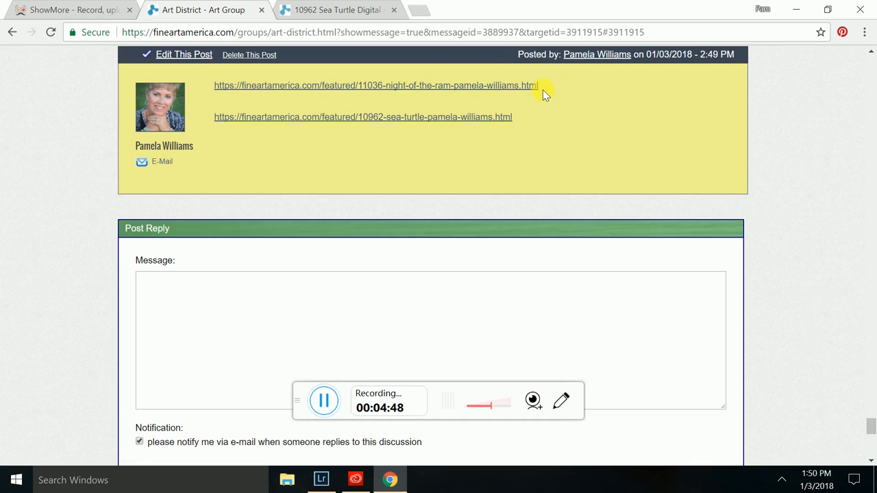
{"action": "mouse_move", "coordinate": [451, 77]}
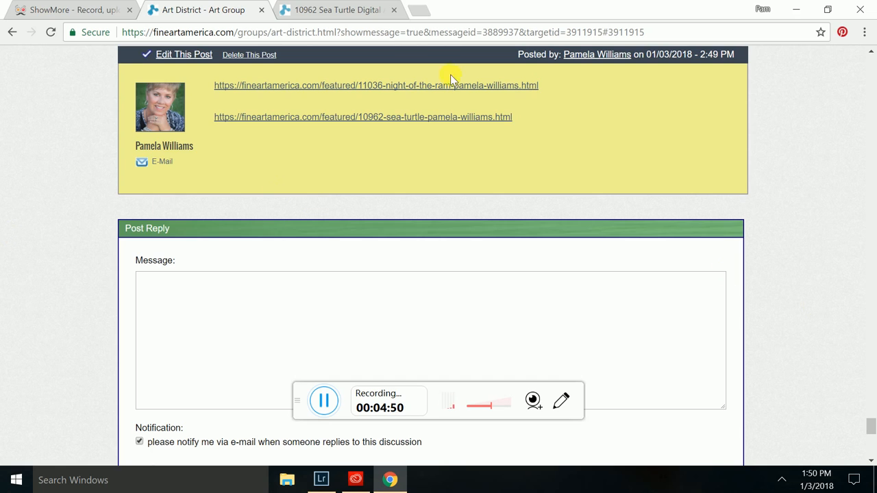
{"action": "mouse_move", "coordinate": [336, 117]}
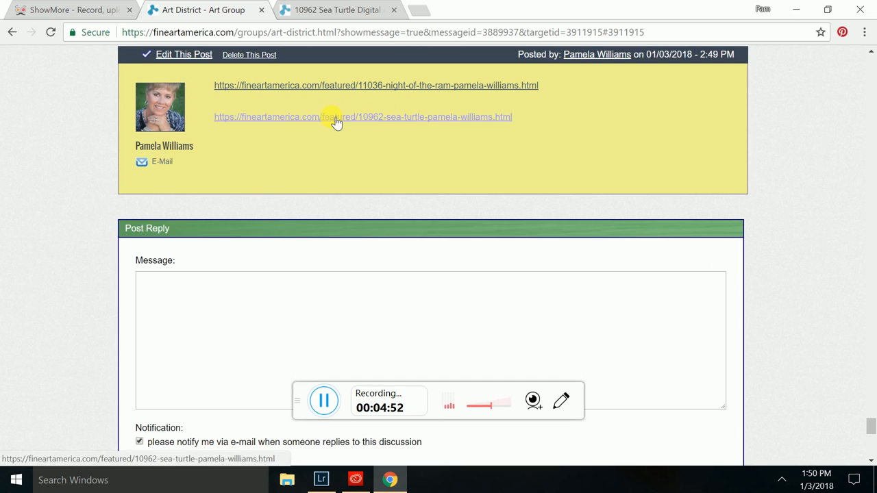
{"action": "mouse_move", "coordinate": [317, 120]}
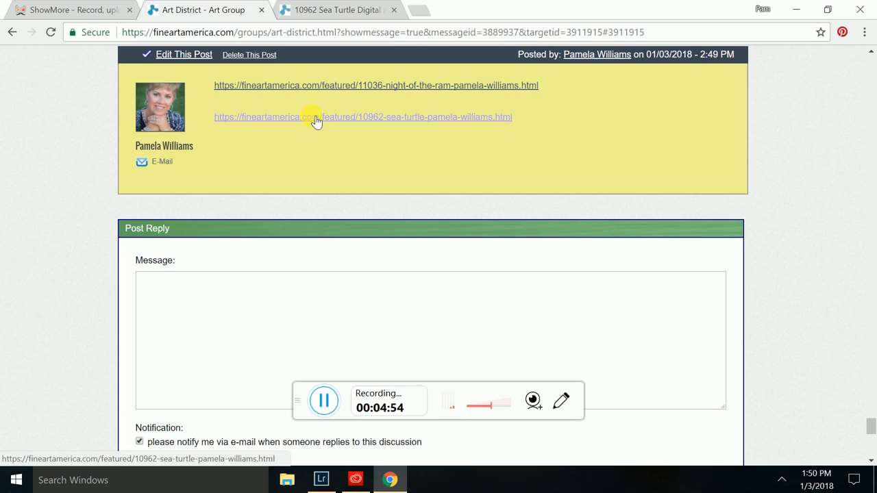
{"action": "mouse_move", "coordinate": [318, 130]}
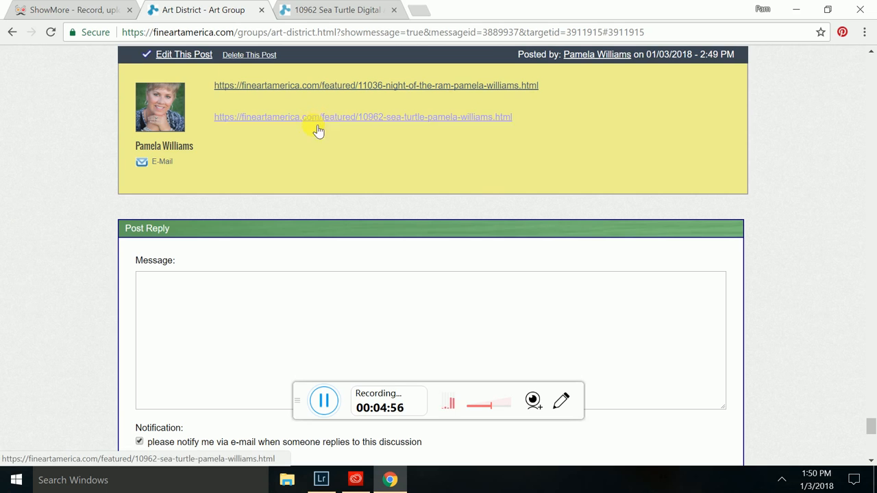
{"action": "mouse_move", "coordinate": [557, 112]}
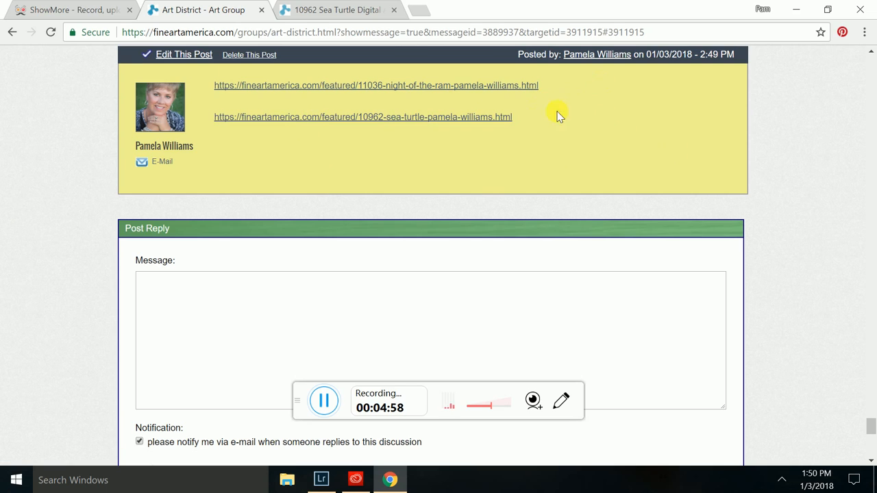
{"action": "mouse_move", "coordinate": [556, 144]}
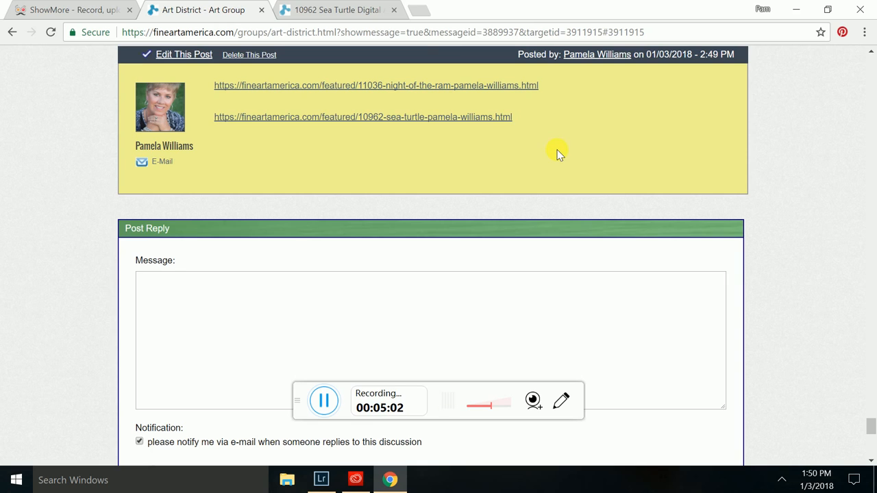
{"action": "mouse_move", "coordinate": [69, 149]}
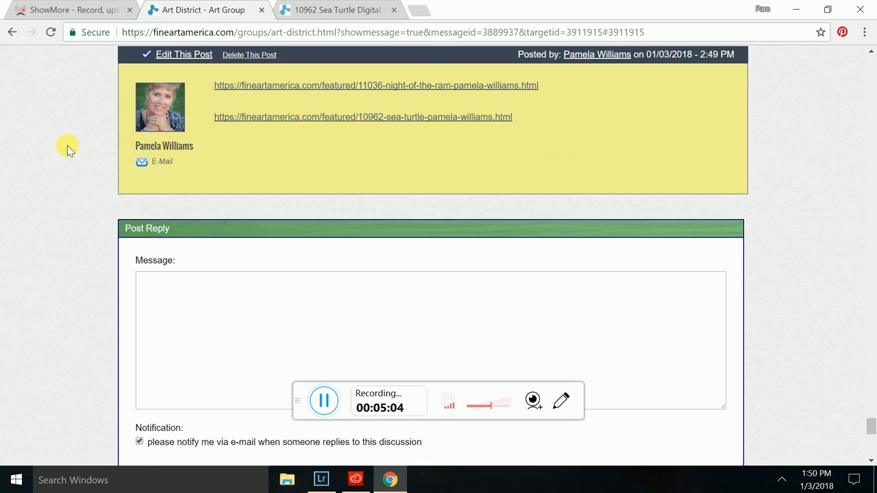